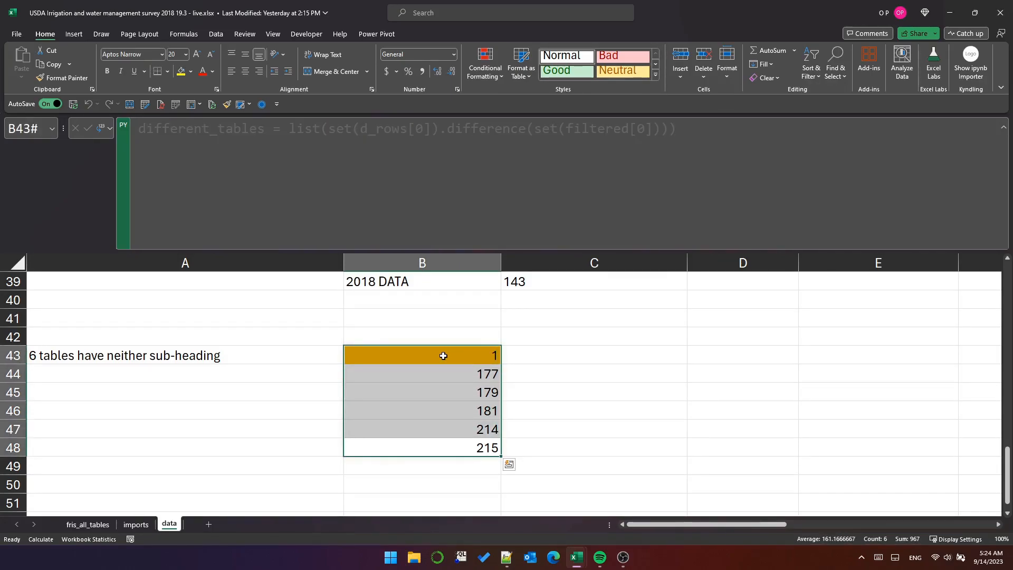
{"action": "mouse_move", "coordinate": [474, 354]}
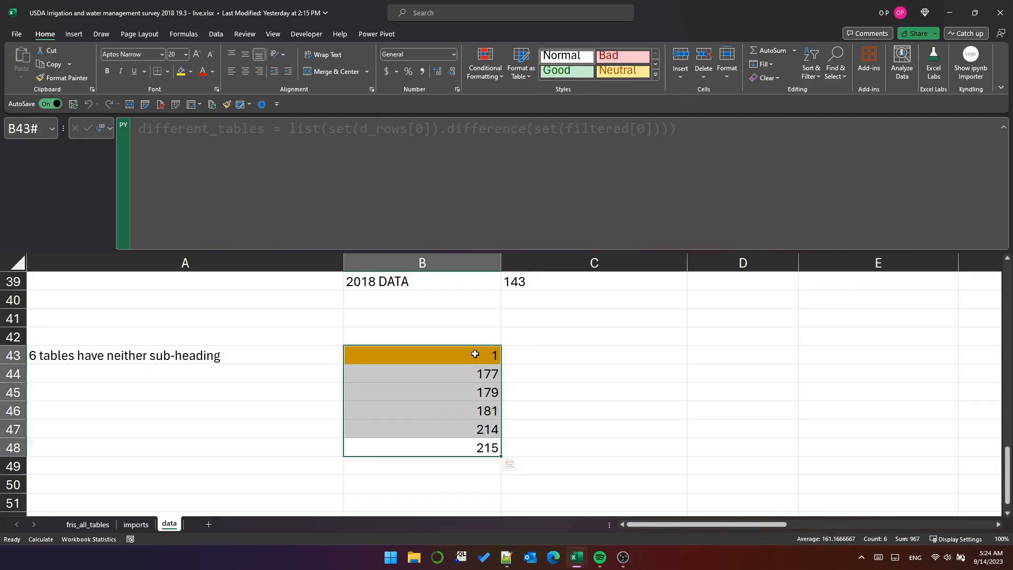
Add preview = df_raw[df_raw[0].isin(different_tables)] to B43's Python code.
{"action": "type", "text": "preview = df_raw[df_raw[0].isi"}
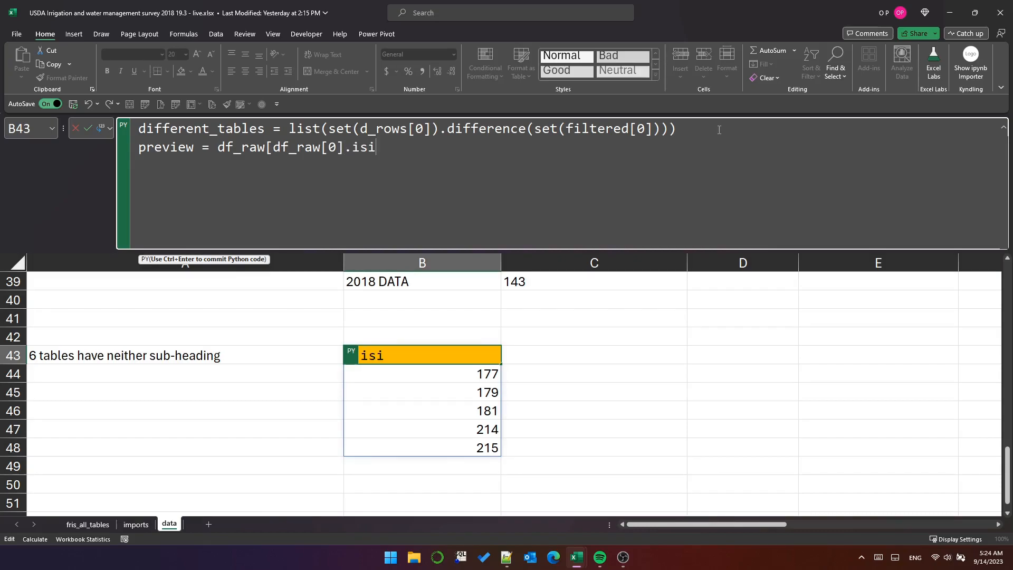
{"action": "type", "text": "n(different_tables"}
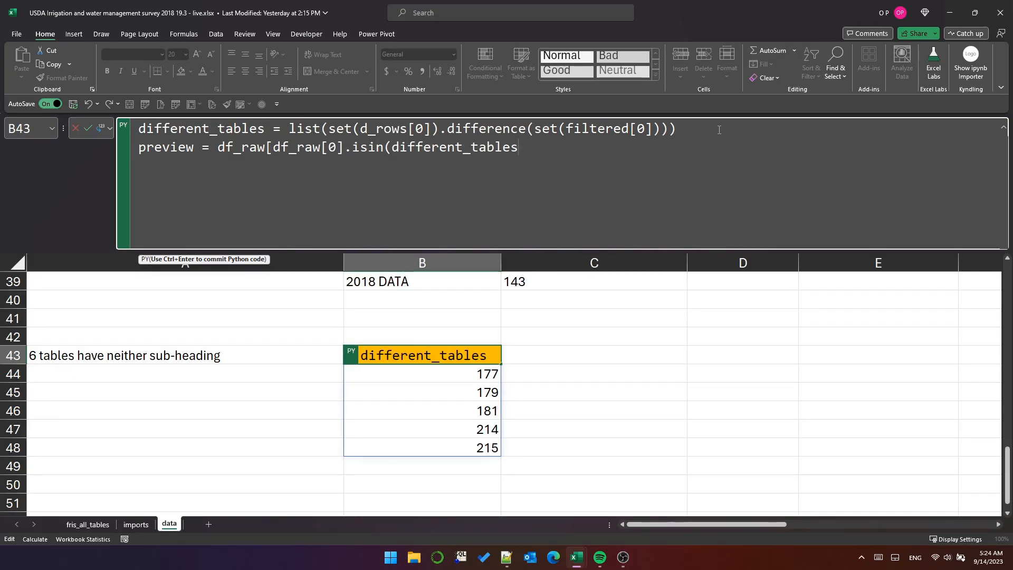
{"action": "type", "text": ")]"}
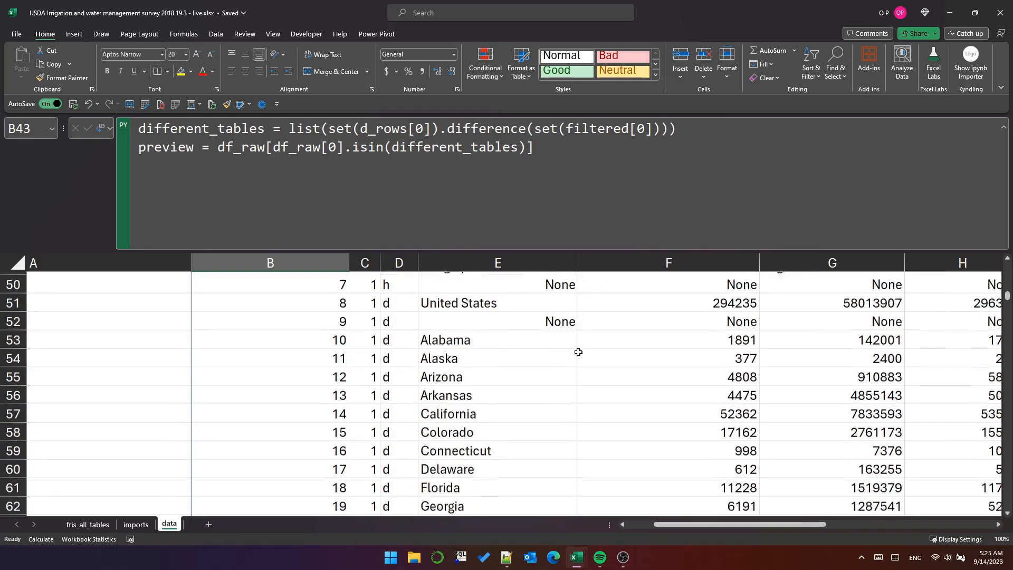
{"action": "scroll", "scroll_direction": "down", "scroll_amount": 3}
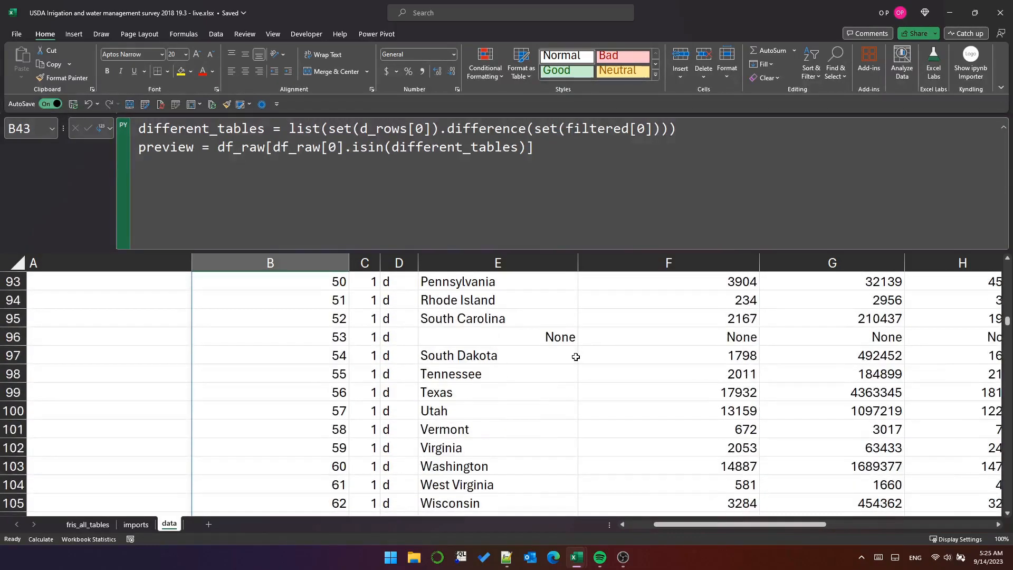
{"action": "scroll", "scroll_direction": "down", "scroll_amount": 3}
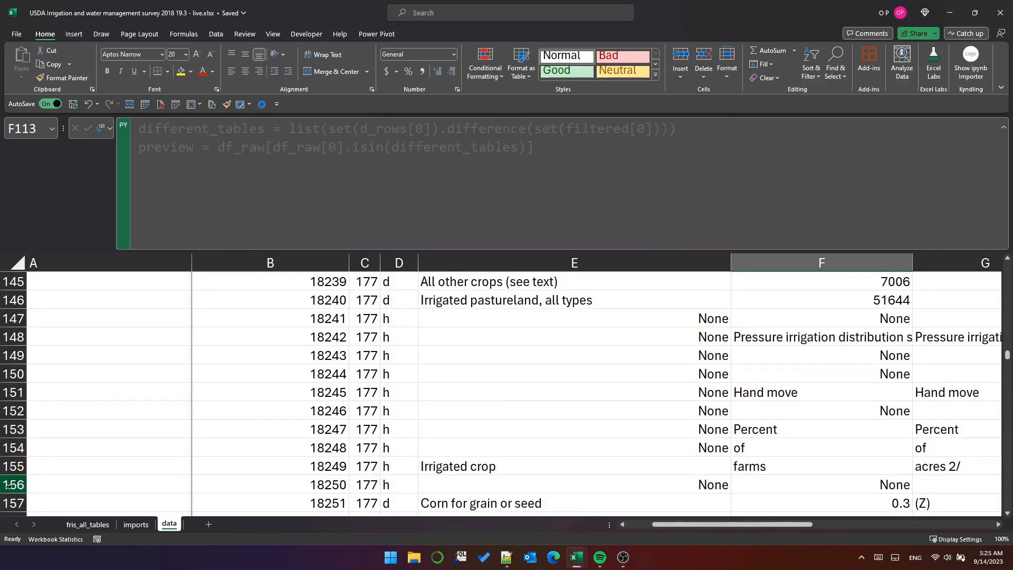
{"action": "left_click_drag", "start_coordinate": [364, 318], "coordinate": [821, 485]}
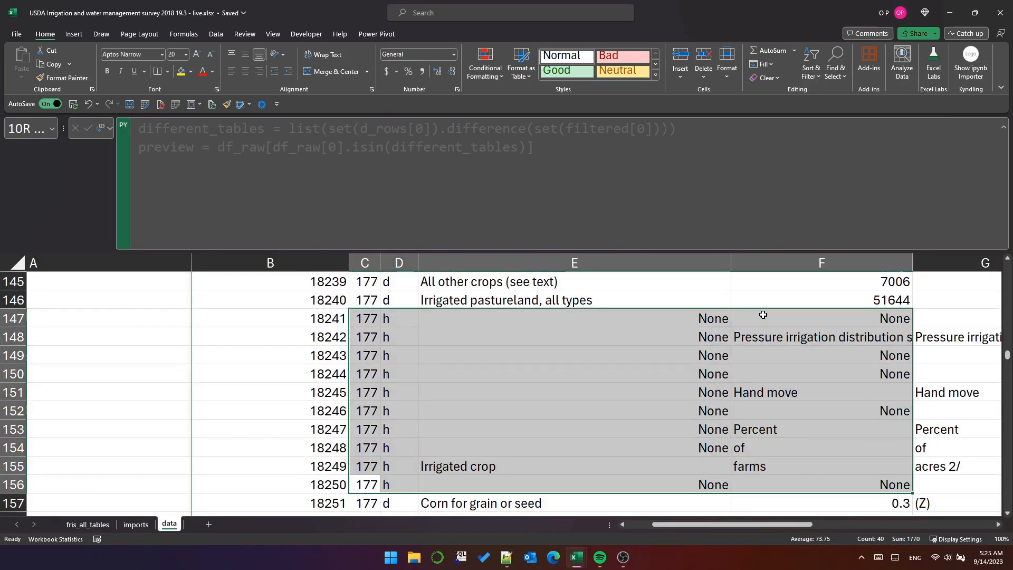
{"action": "left_click", "coordinate": [573, 355]}
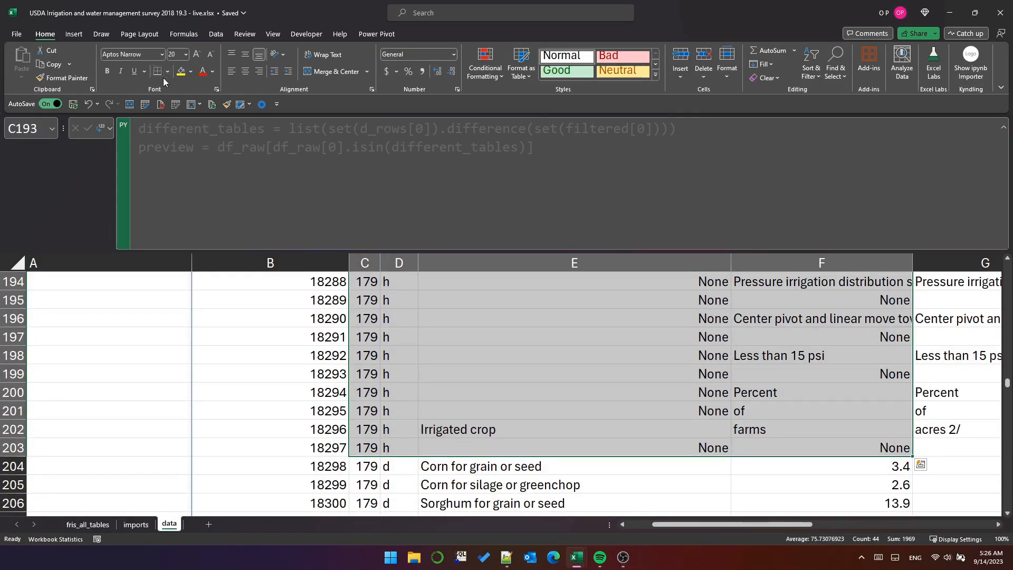
{"action": "left_click", "coordinate": [180, 71]}
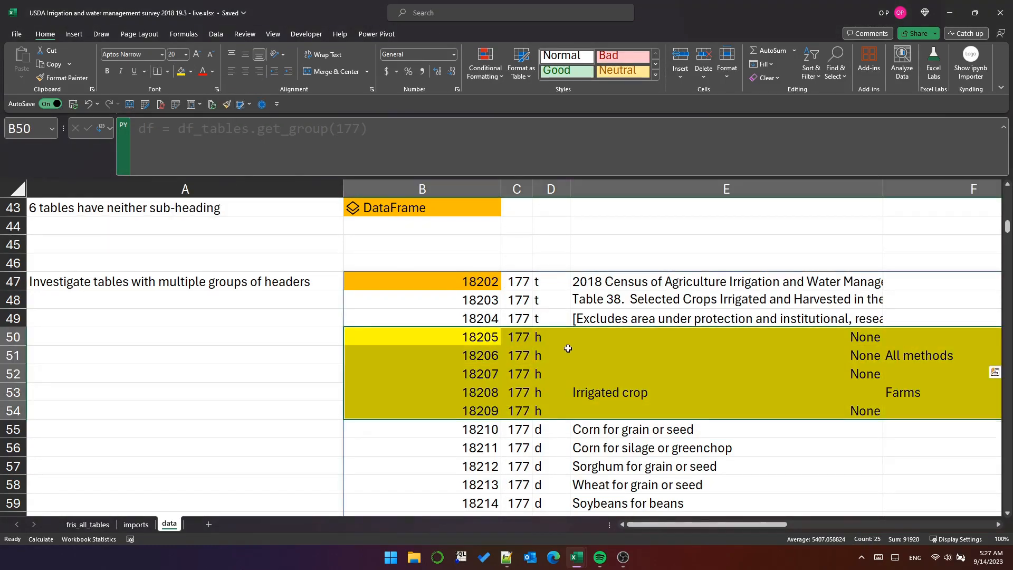
{"action": "scroll", "scroll_direction": "down", "scroll_amount": 3}
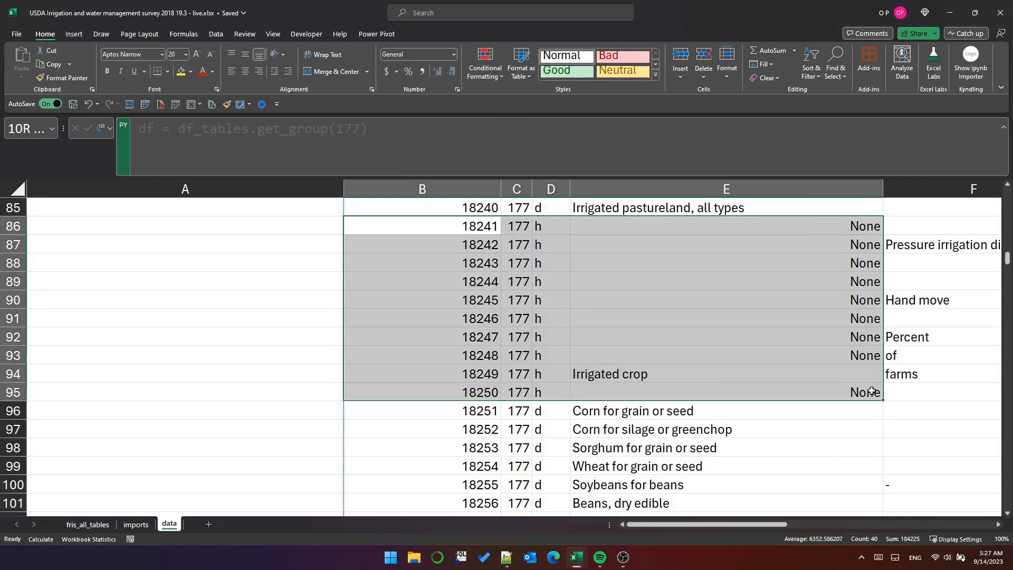
{"action": "scroll", "scroll_direction": "down", "scroll_amount": 3}
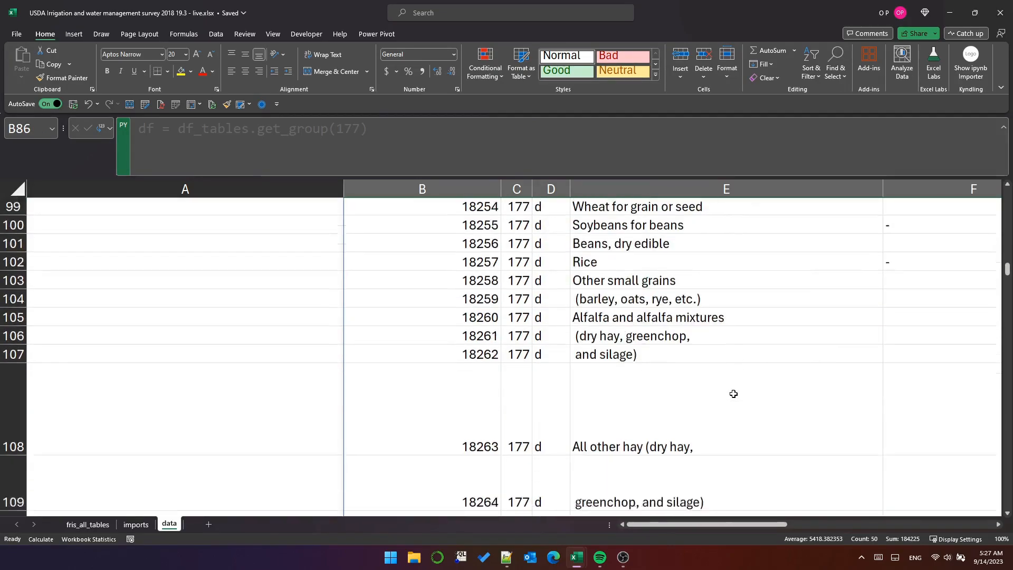
{"action": "scroll", "scroll_direction": "down", "scroll_amount": 3}
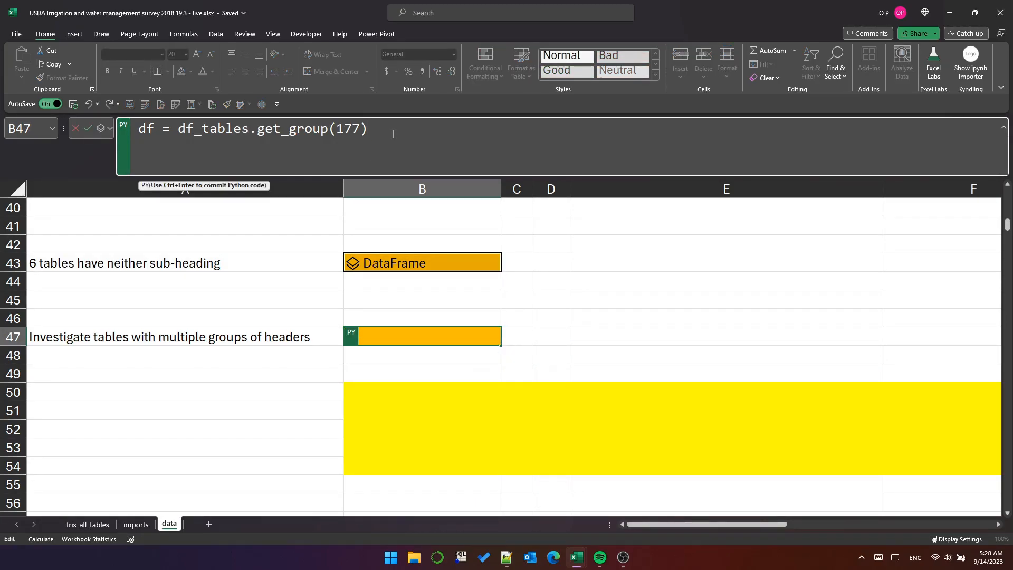
Build pd.DataFrame with 'row_type' as df[1] and 'shifted' as df[1].shift(), and run it.
{"action": "type", "text": "pd.DataFrame"}
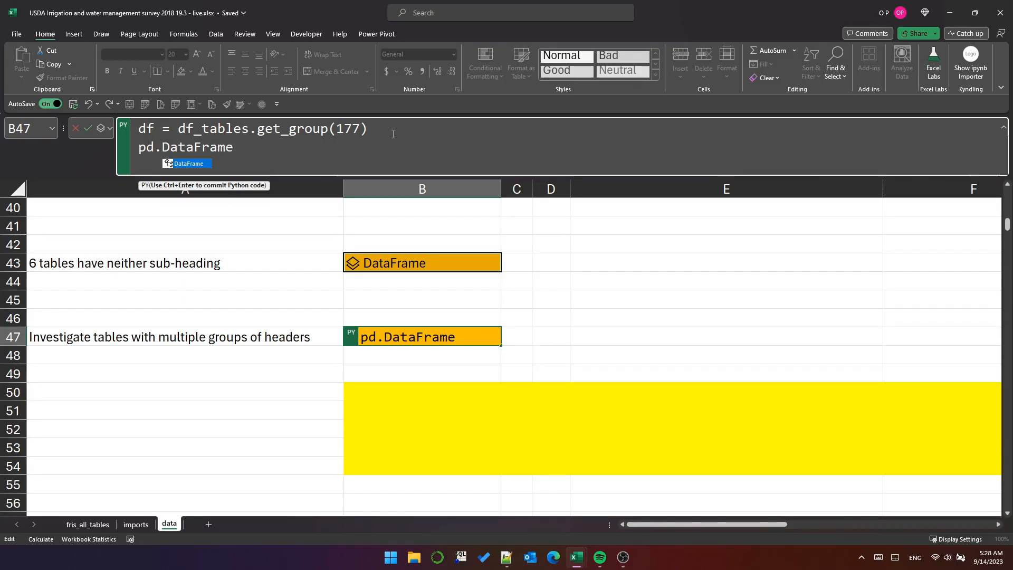
{"action": "type", "text": "("}
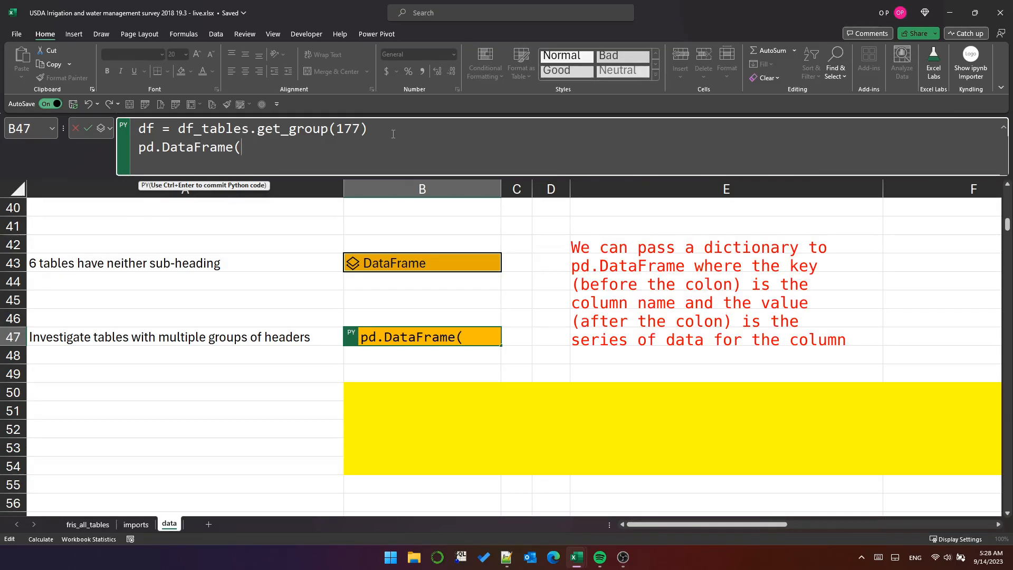
{"action": "type", "text": "{\"row_type\""}
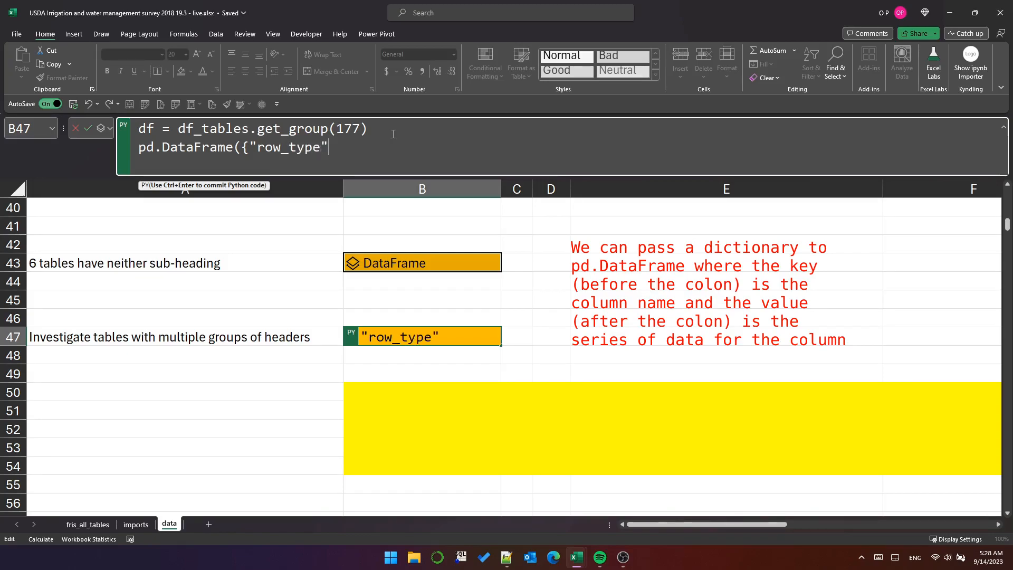
{"action": "type", "text": ": df[1]"}
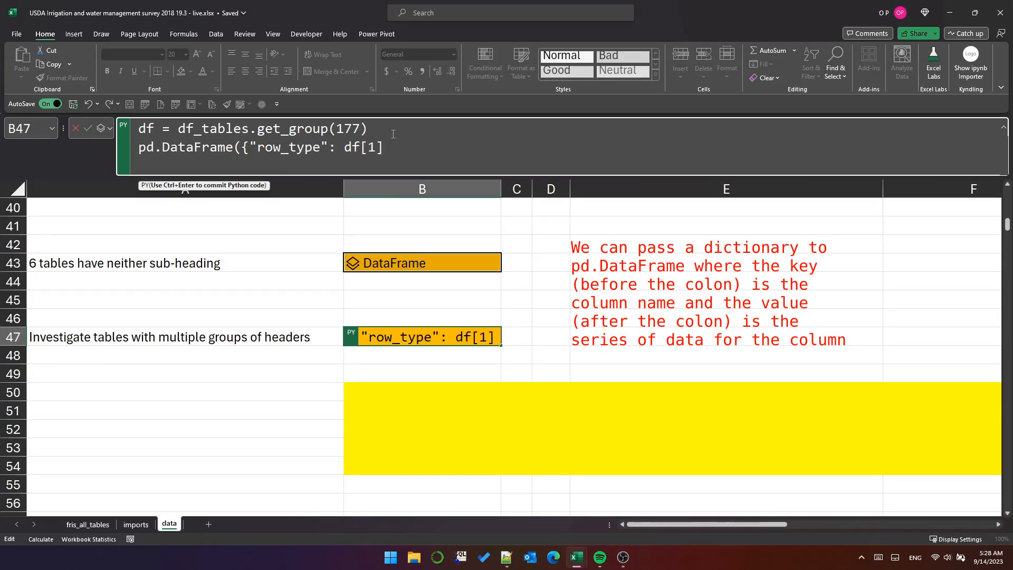
{"action": "type", "text": ", \"shifted\""}
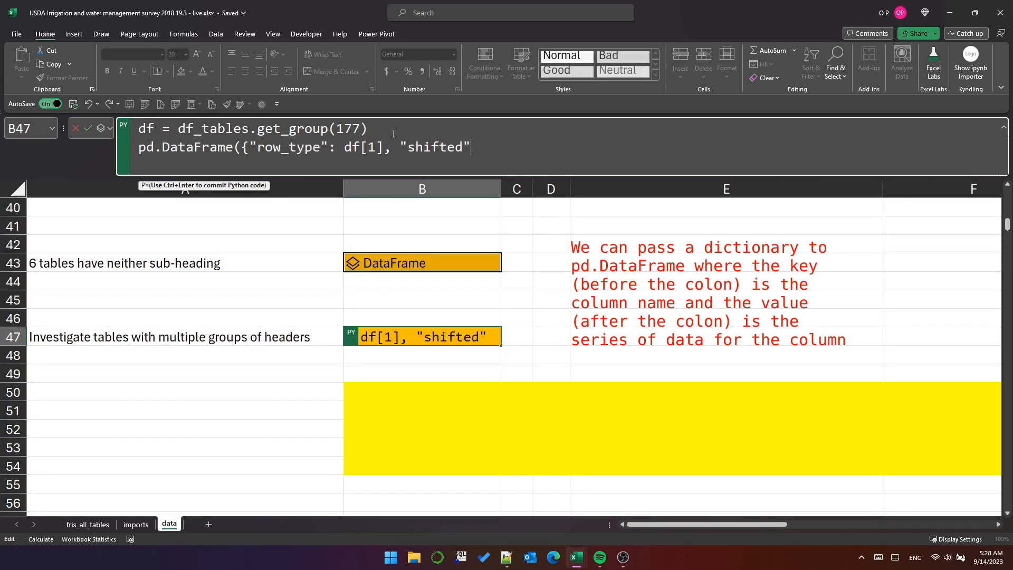
{"action": "type", "text": ": df[1].shift()"}
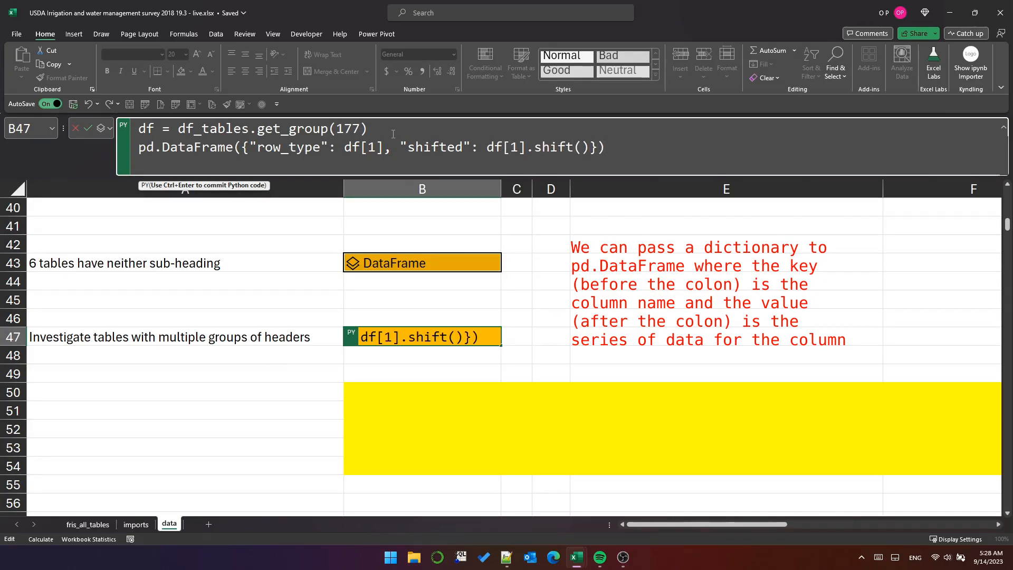
{"action": "key", "text": "ctrl+enter"}
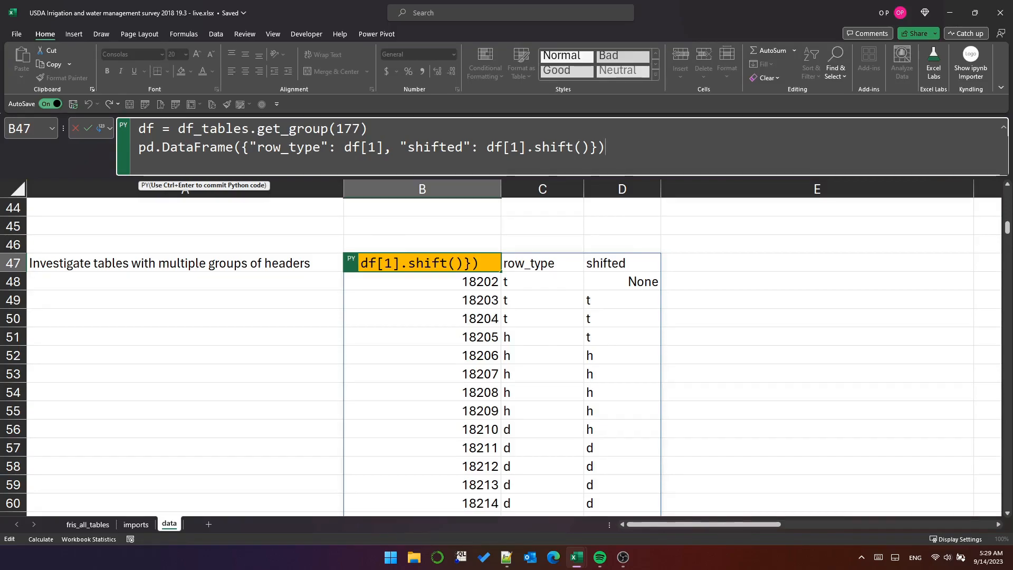
Add 'different' (df[1] != df[1].shift()) and its cumulative sum columns to the B47 frame.
{"action": "type", "text": "\"different\": })"}
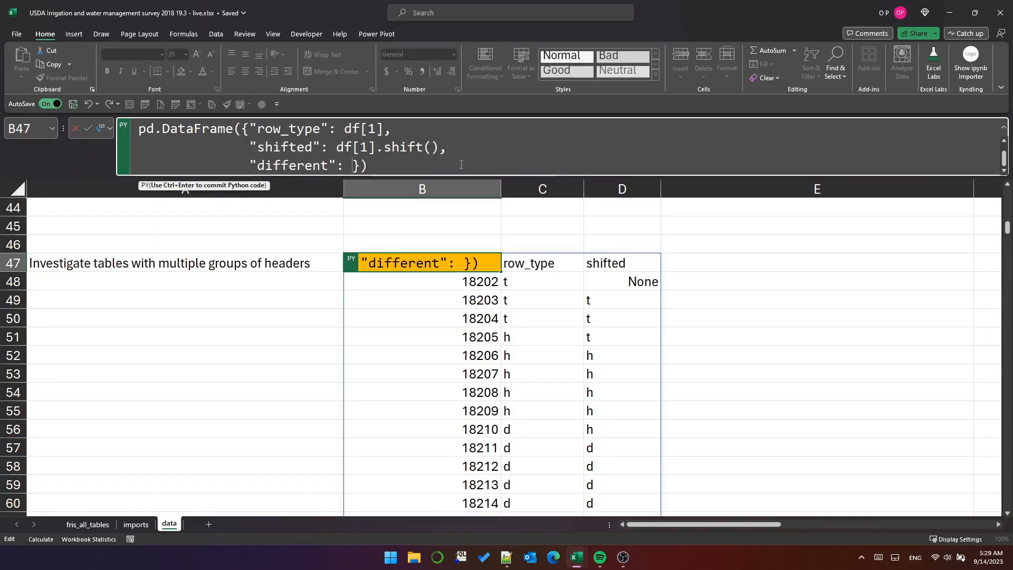
{"action": "type", "text": "(df[1] != df[1].shift"}
{"action": "type", "text": "\"cumulative_sum_of_differences\": })"}
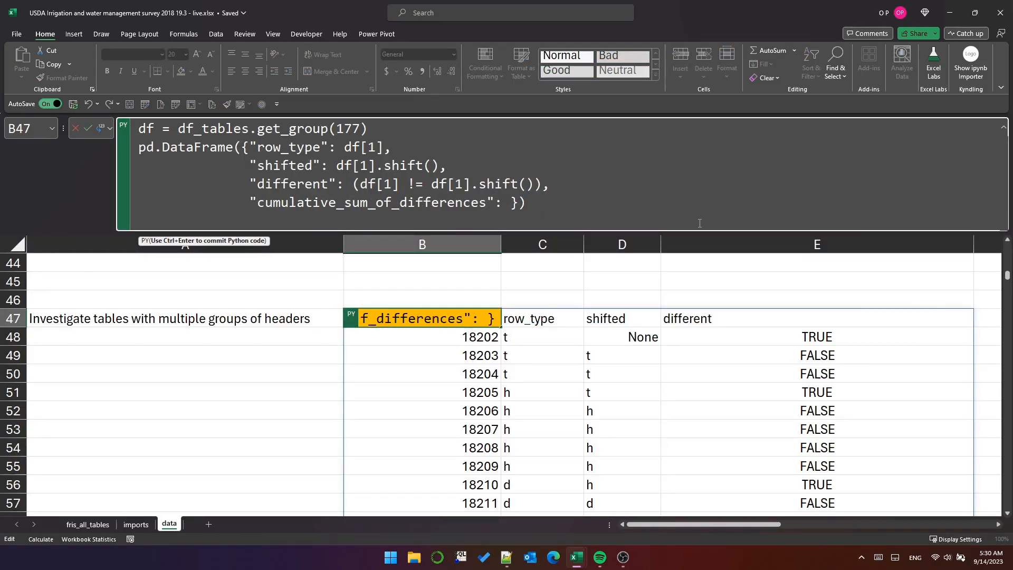
{"action": "type", "text": "(df[1] != df[1].shift()).cumsum("}
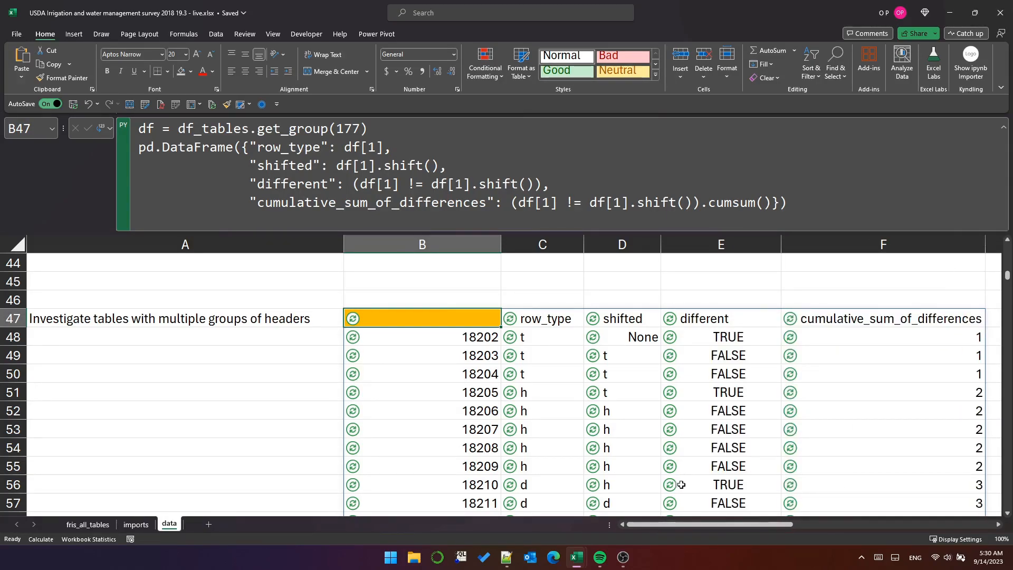
{"action": "scroll", "scroll_direction": "right", "scroll_amount": 3}
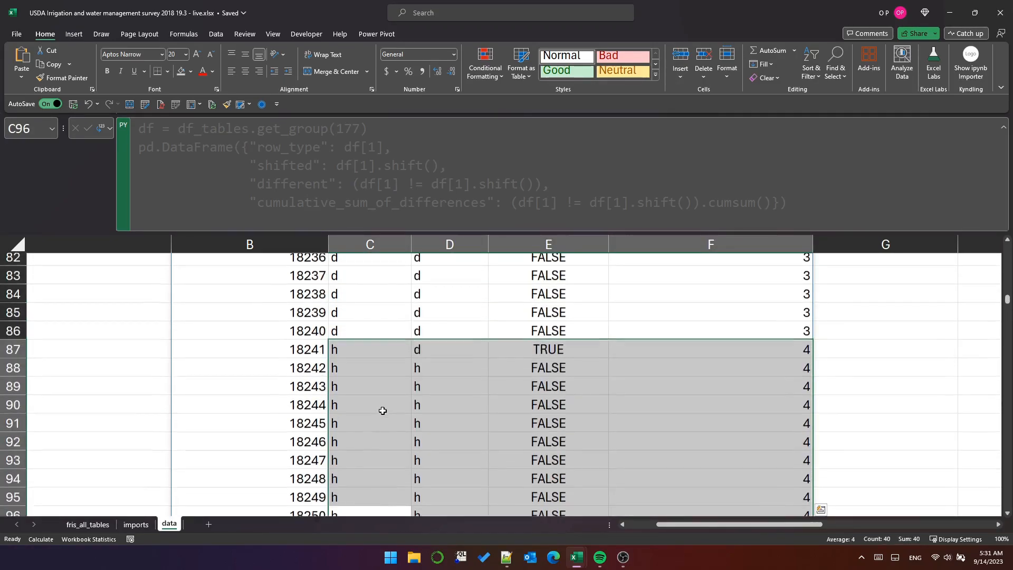
{"action": "left_click", "coordinate": [250, 299]}
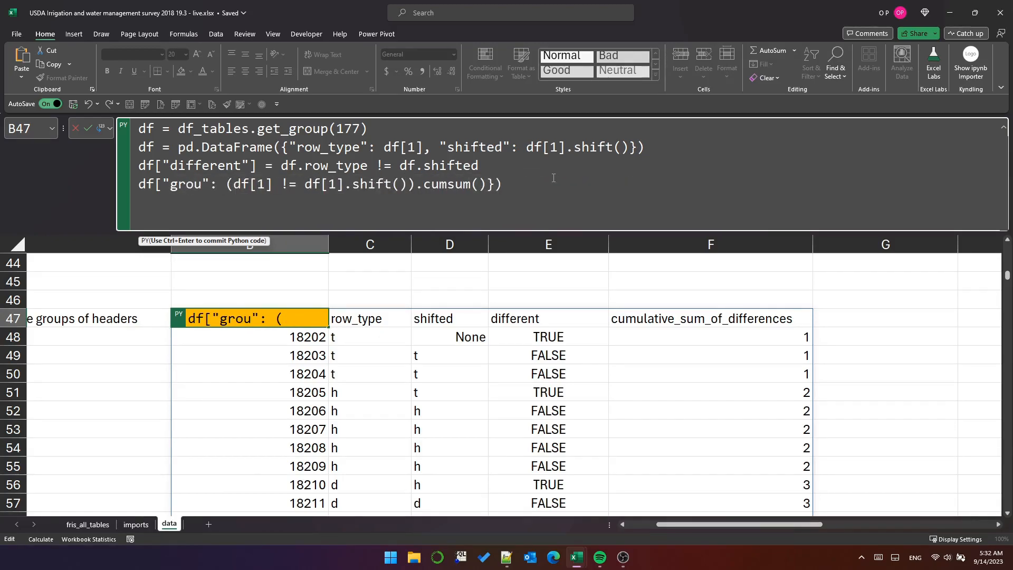
Set df['groups'] to the cumulative sum of differences and count unique groups per row_type.
{"action": "type", "text": "df[\"groups\"] = df.different.cums"}
{"action": "type", "text": "df.groupby(\"row_type"}
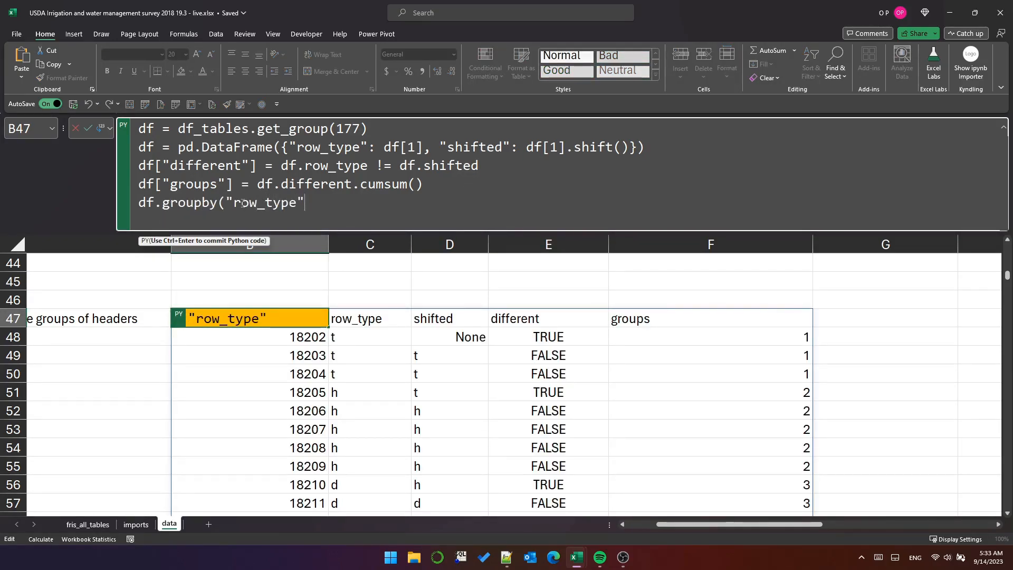
{"action": "type", "text": ")[\"groups\"].nui"}
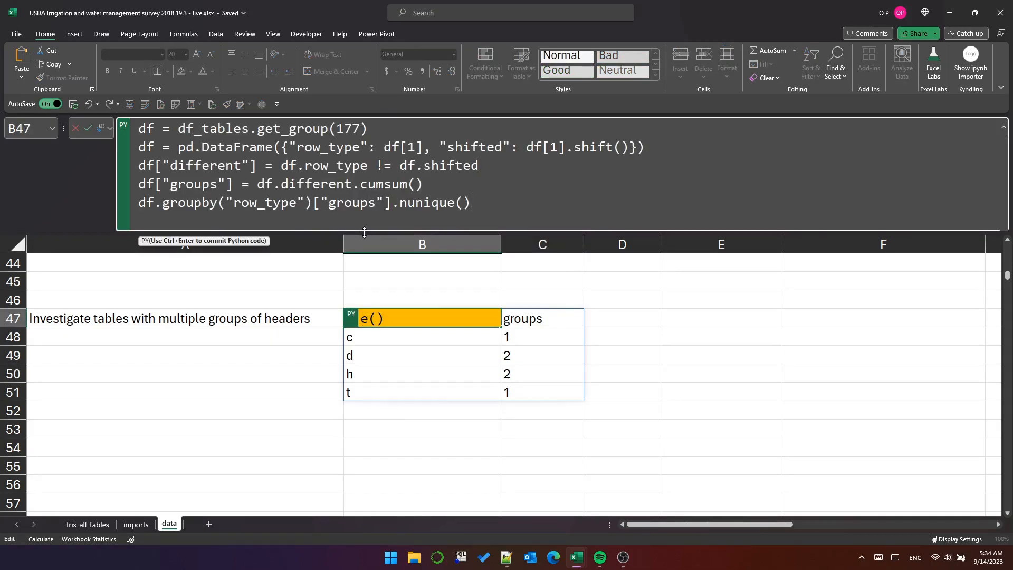
{"action": "type", "text": "[\""}
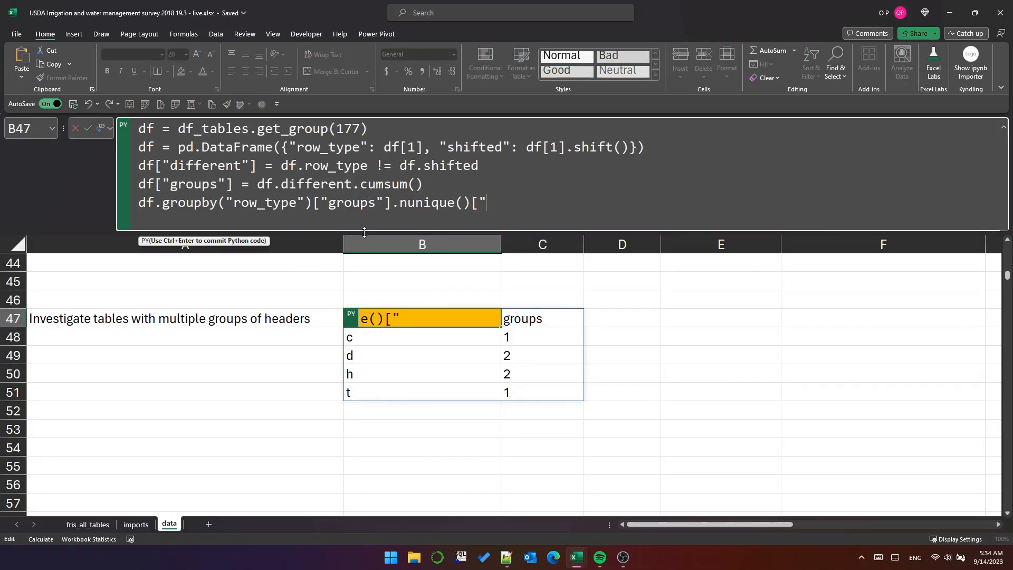
{"action": "type", "text": "h"}
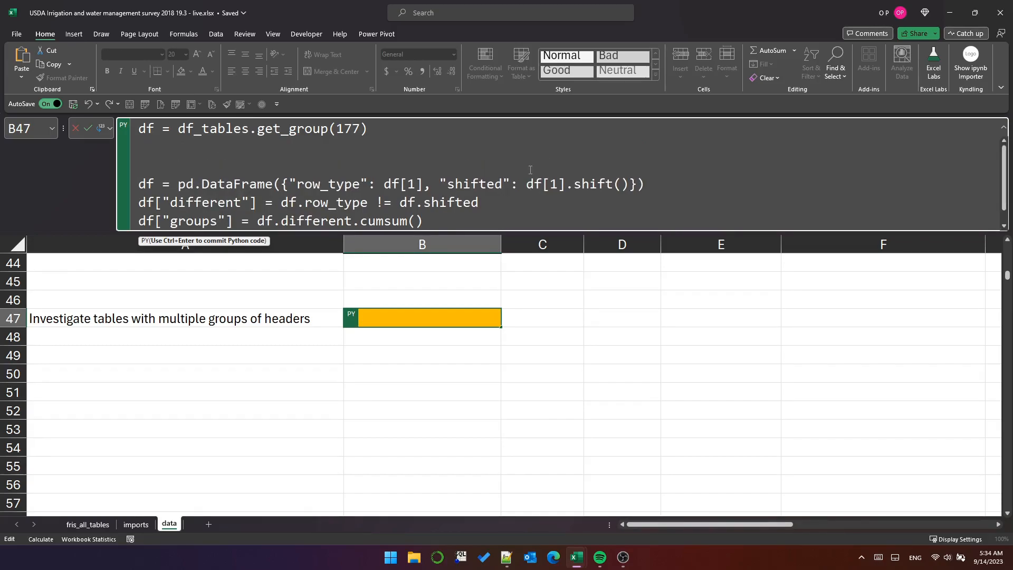
Wrap the B47 code in def test_for_multi_headers(df) that returns the header group count.
{"action": "type", "text": "def test_"}
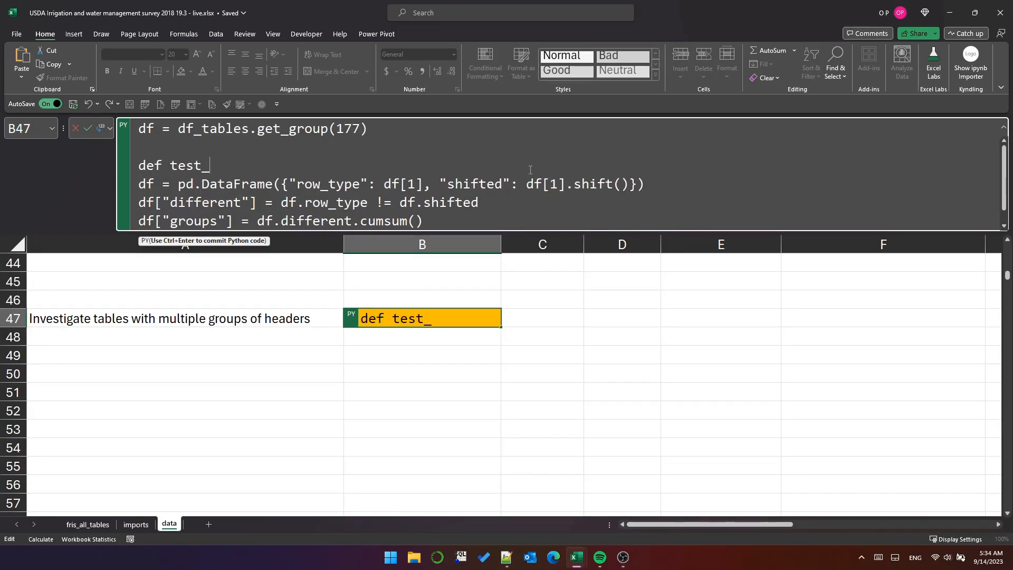
{"action": "type", "text": "for_multi_headers(df"}
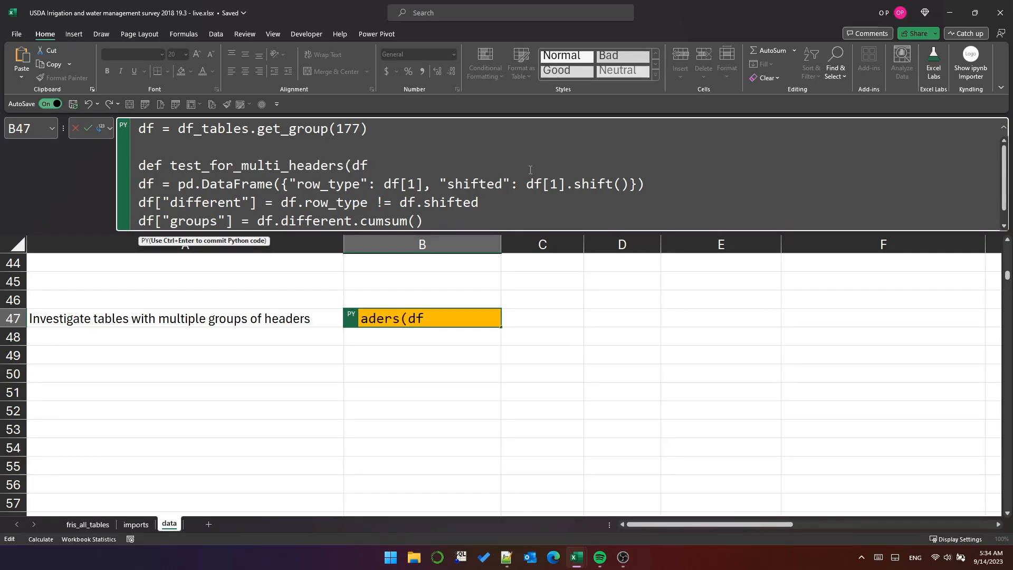
{"action": "type", "text": ": pd.DataFrame) -> int:"}
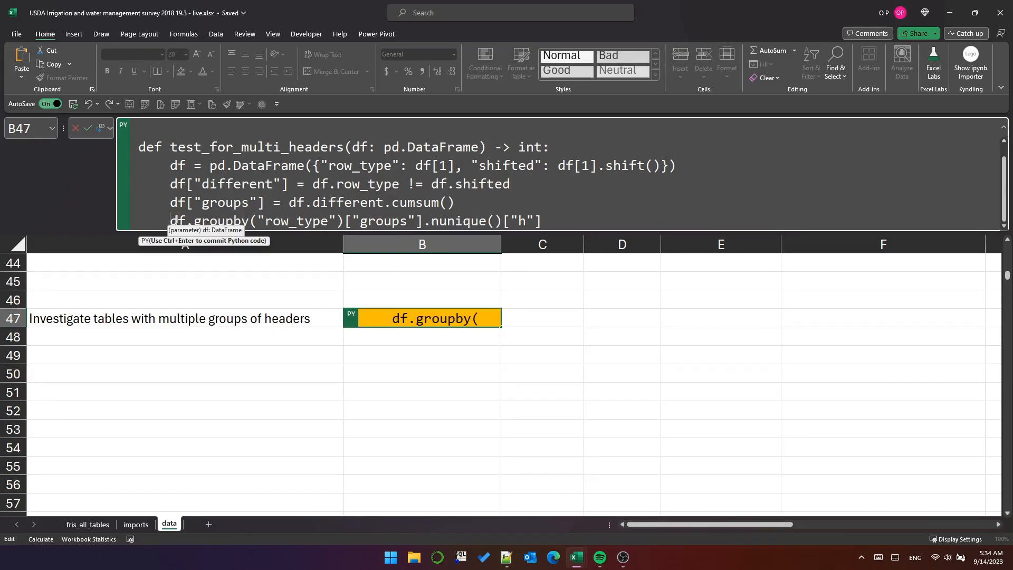
{"action": "type", "text": "result ="}
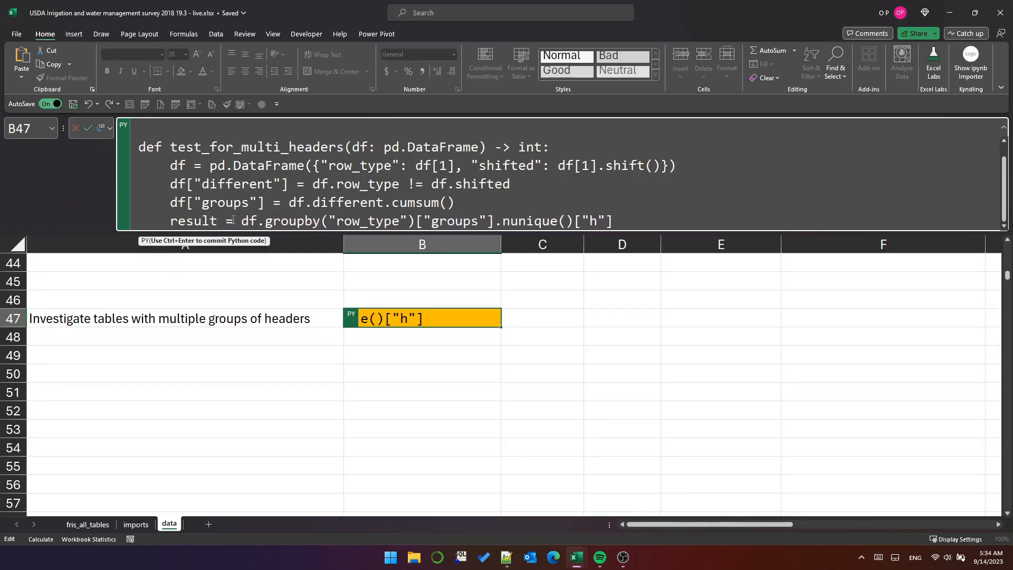
{"action": "type", "text": "return result"}
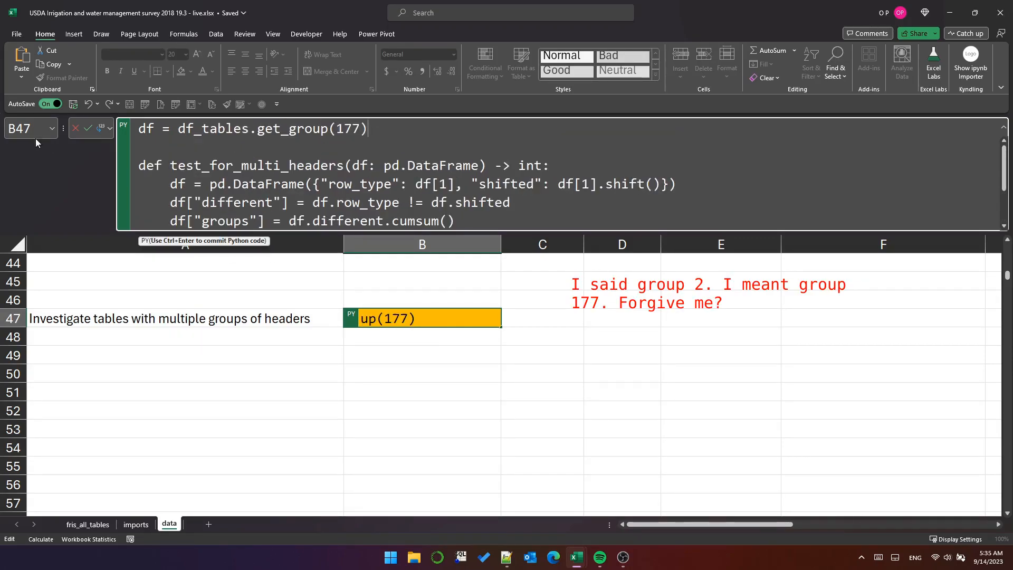
{"action": "scroll", "scroll_direction": "down", "scroll_amount": 3}
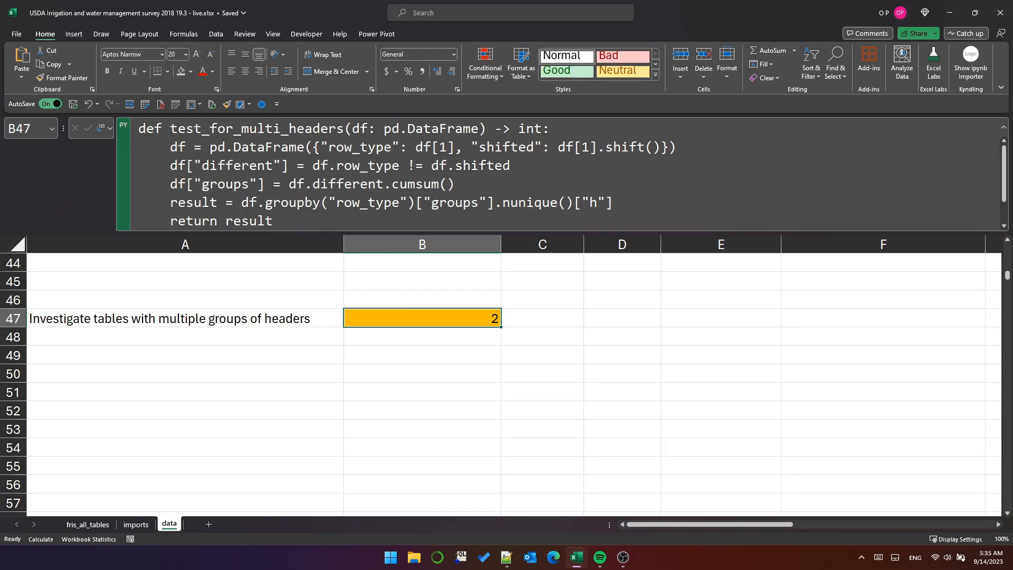
{"action": "left_click", "coordinate": [422, 354]}
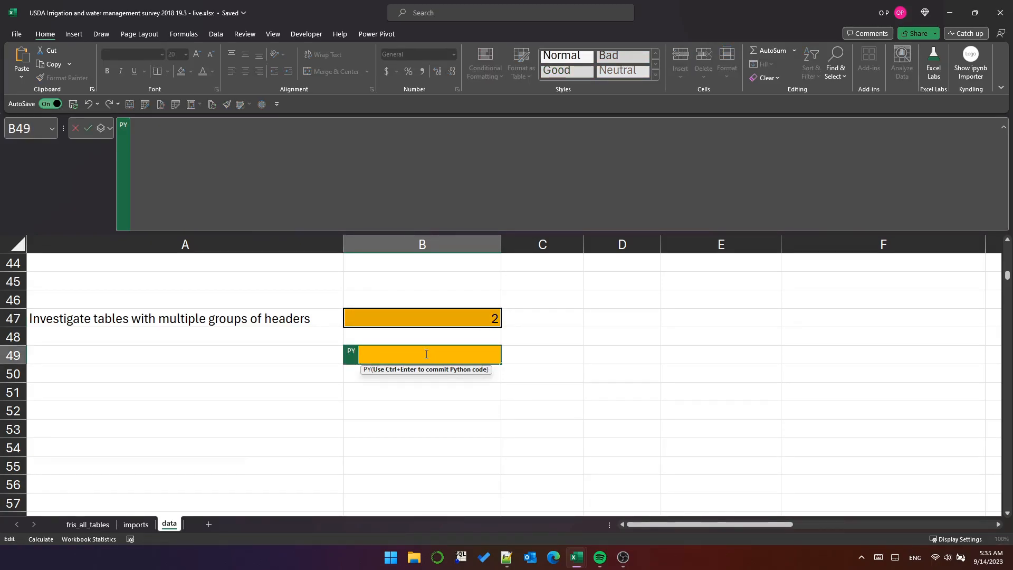
Apply test_for_multi_headers to df_tables in B49 and keep counts greater than 1.
{"action": "type", "text": "count_by_tablenum"}
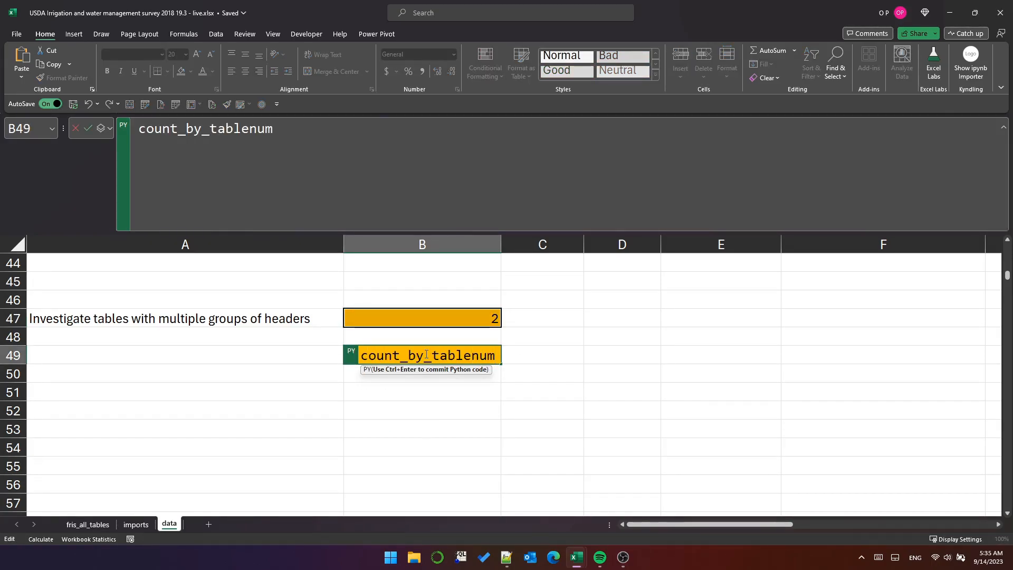
{"action": "type", "text": "= df_tables.apply(test_for_multi_headers"}
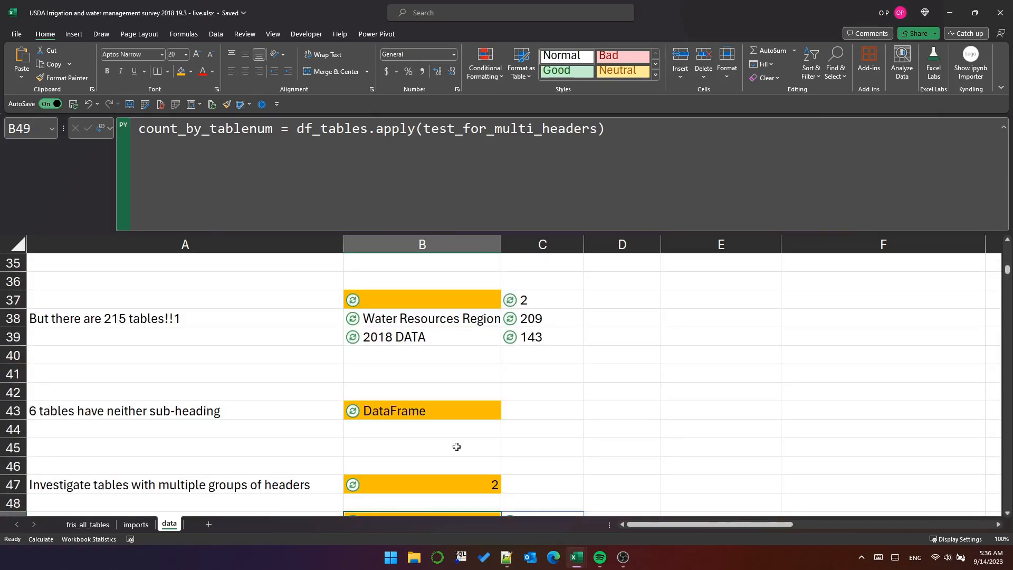
{"action": "type", "text": "c"}
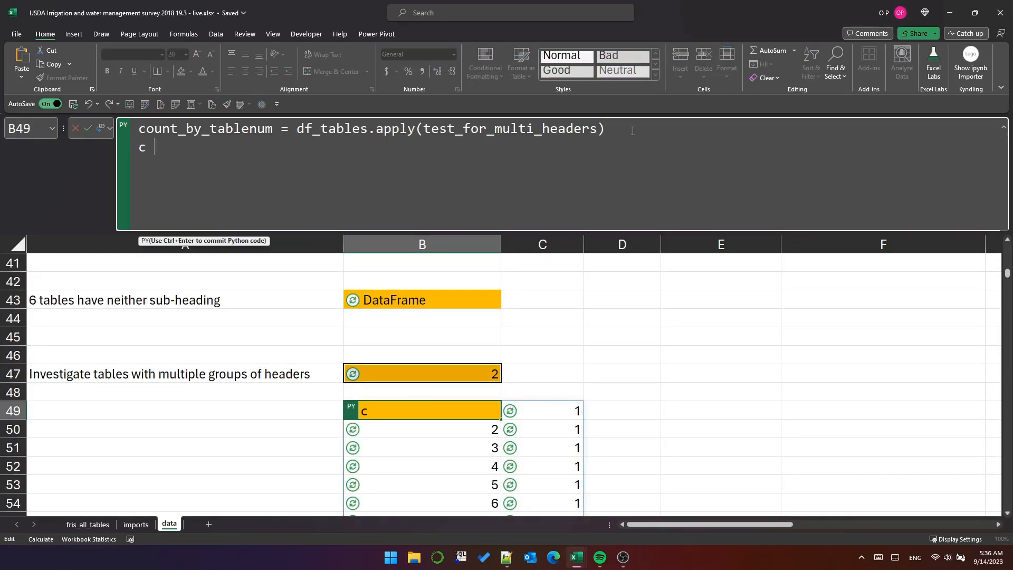
{"action": "type", "text": "ount_by_tablenum[count_by_tablenum > 1]"}
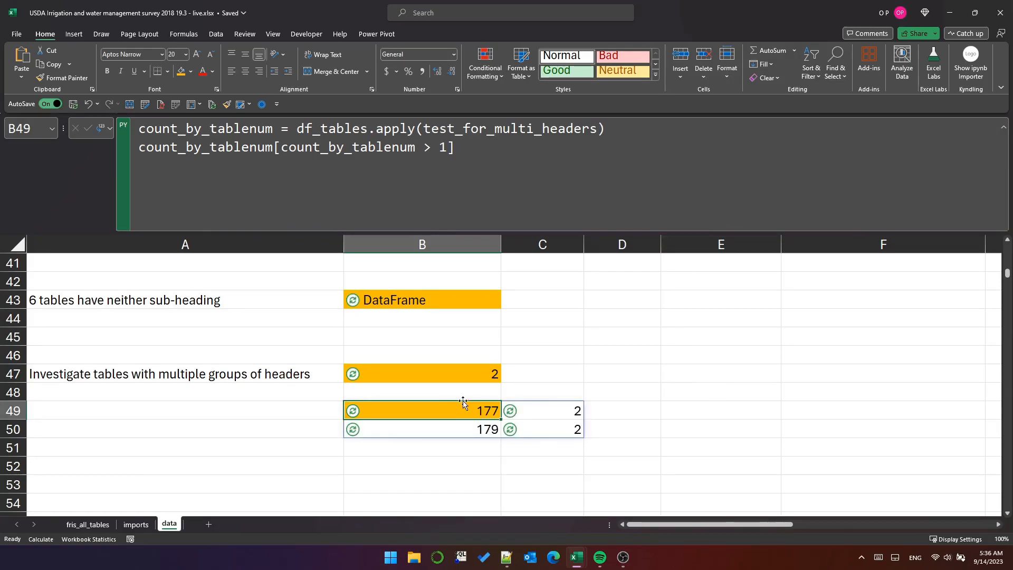
{"action": "left_click", "coordinate": [422, 411]}
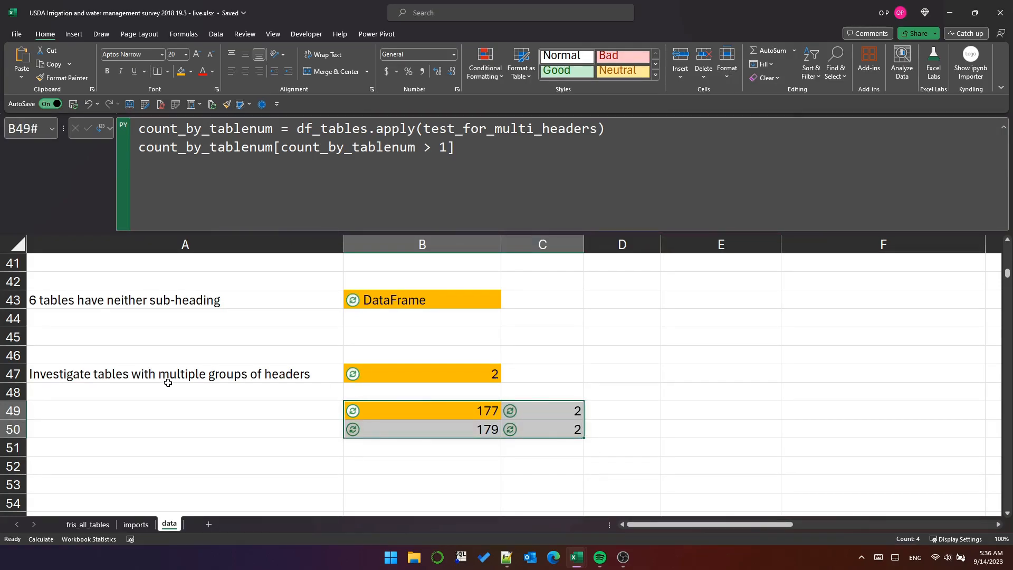
{"action": "type", "text": "Thankfully only"}
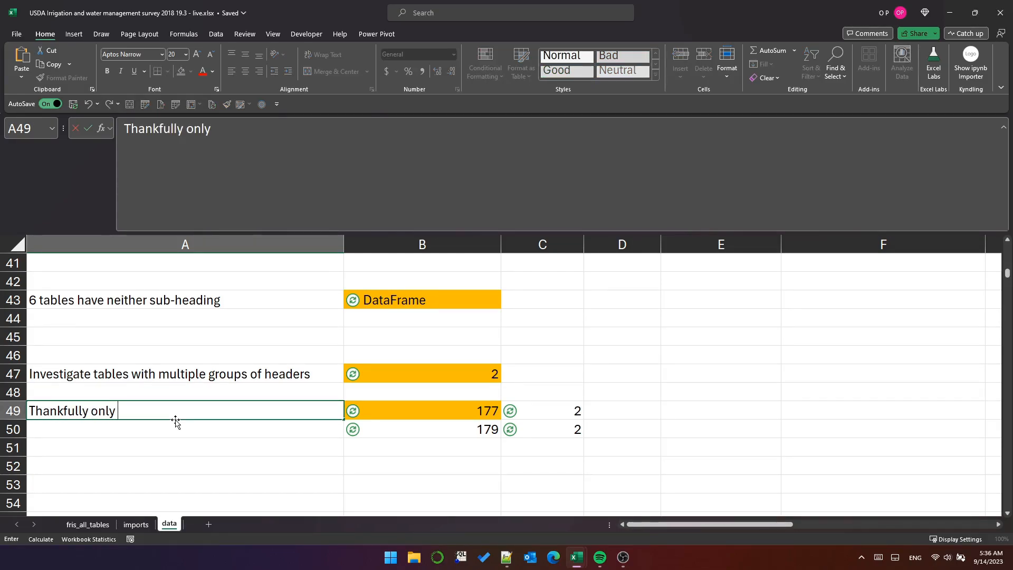
Write the note 'those two tables have this' and 'IMPORTANT: alternate processing required for'.
{"action": "type", "text": "those two tables have this problem"}
{"action": "left_click", "coordinate": [185, 429]}
{"action": "type", "text": "of multiple groups of header rows!"}
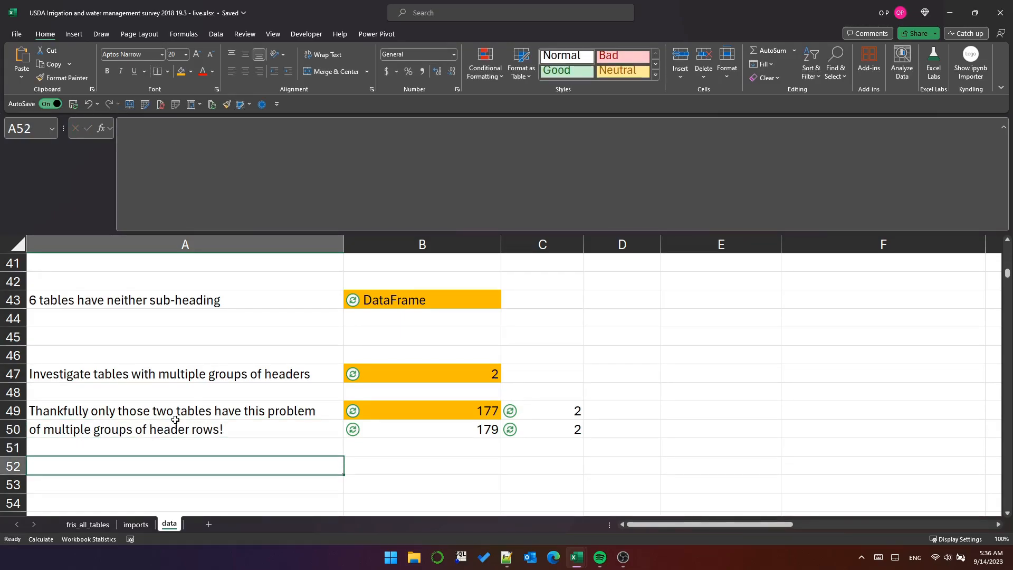
{"action": "type", "text": "IMPORTANT:"}
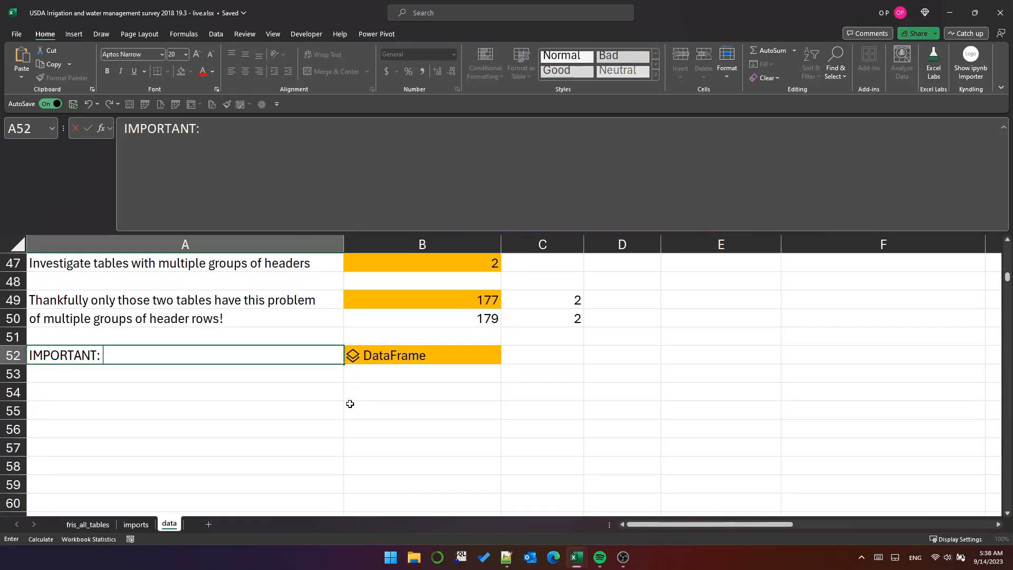
{"action": "type", "text": "alternate processing required for"}
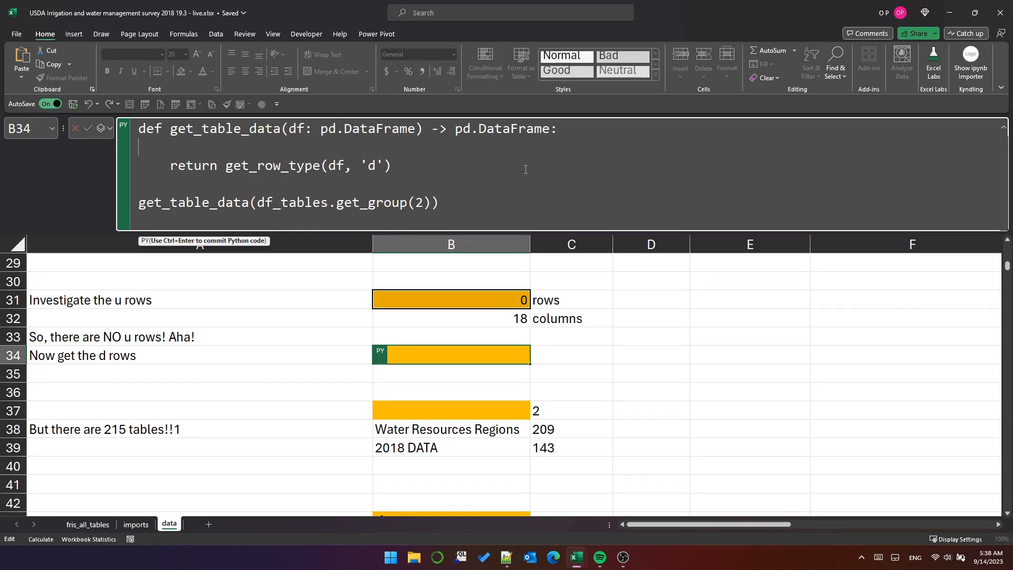
Add d_rows = get_row_type(df, 'd') and remove_blank_rows using dropna(how='all') to B34.
{"action": "type", "text": "d_rows ="}
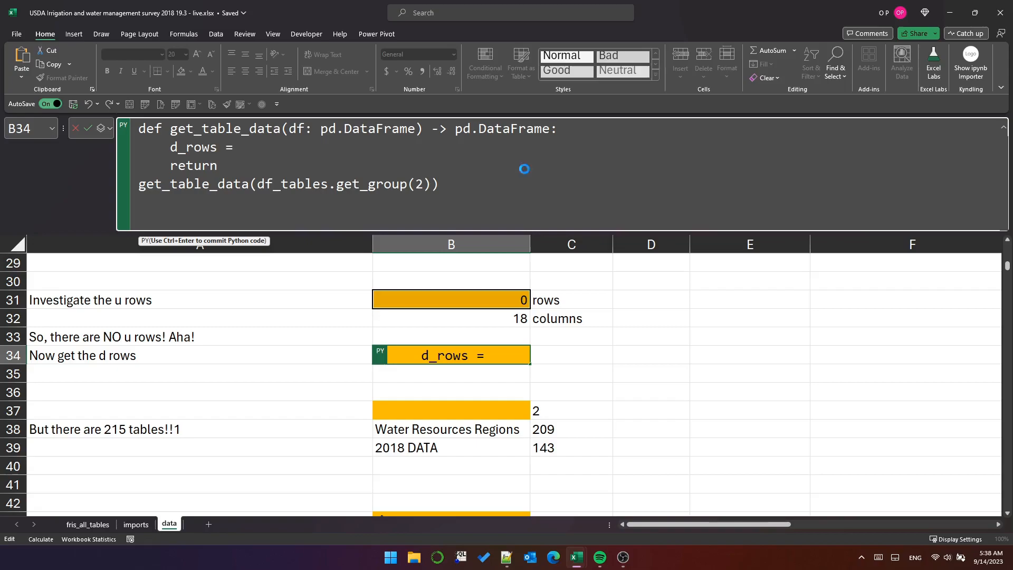
{"action": "type", "text": "get_row_type(df, 'd')"}
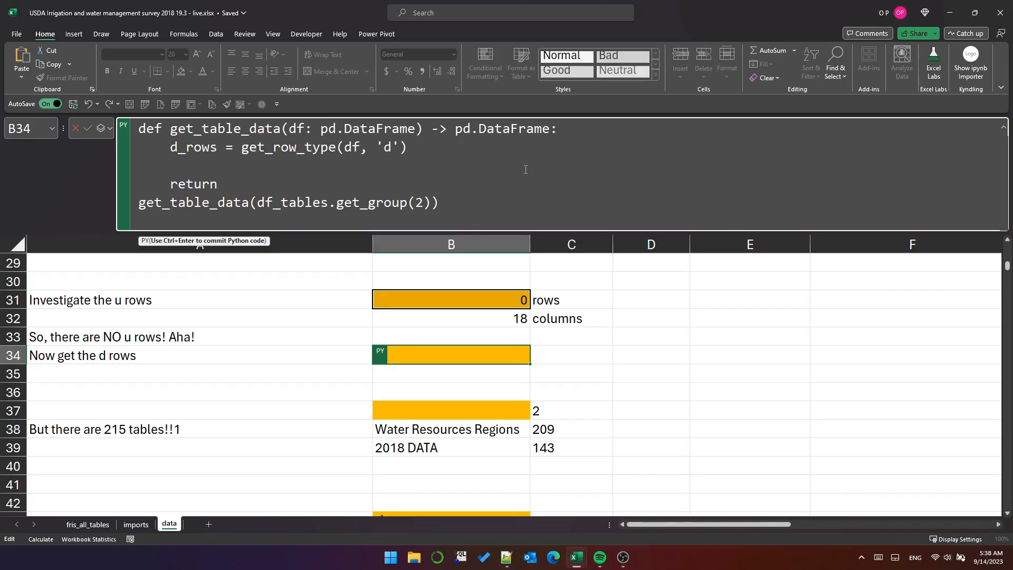
{"action": "type", "text": "remove_blank_rows = d_rows.iloc[:, 2:"}
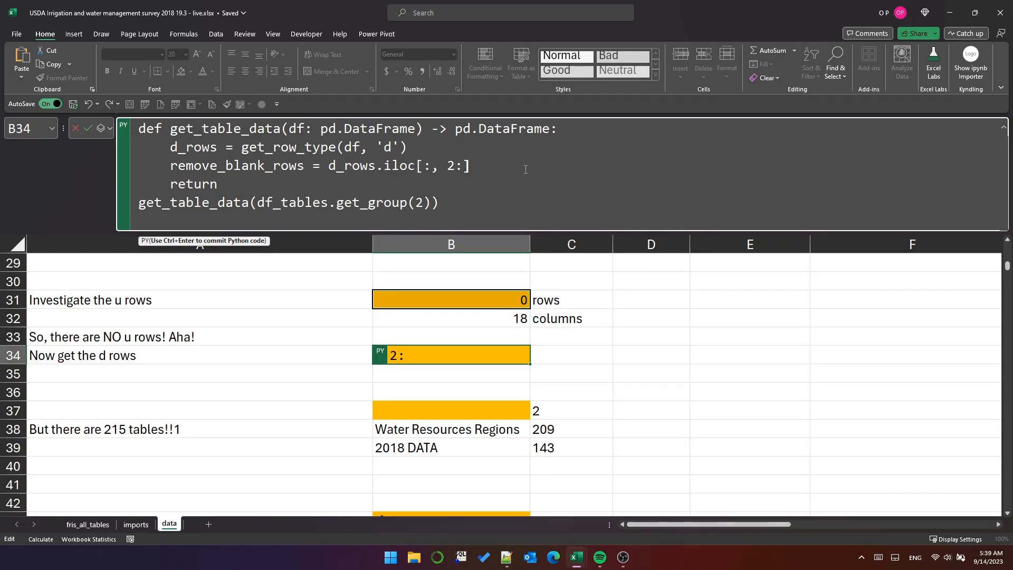
{"action": "type", "text": ".dropna(how='all'"}
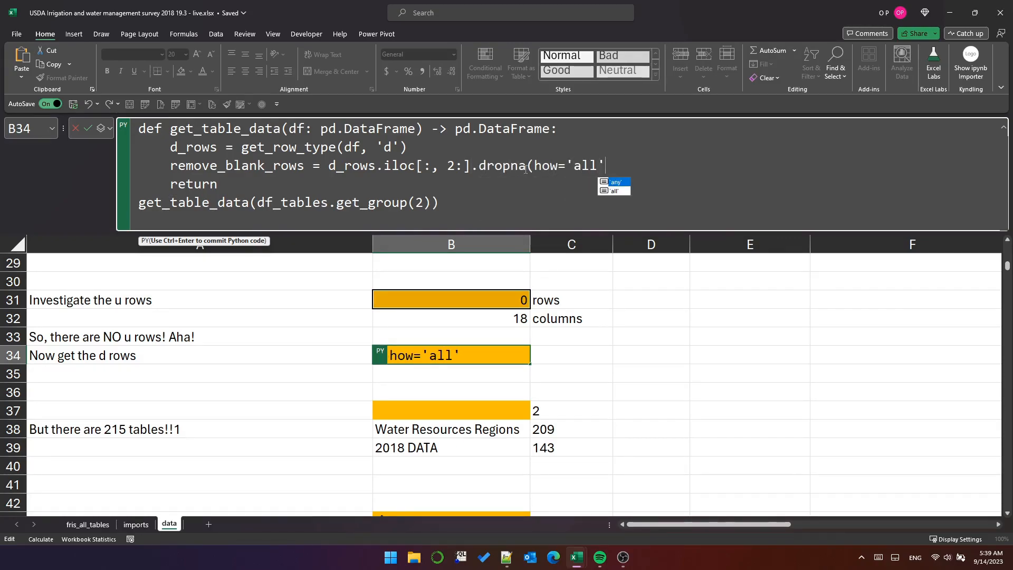
{"action": "type", "text": "remov"}
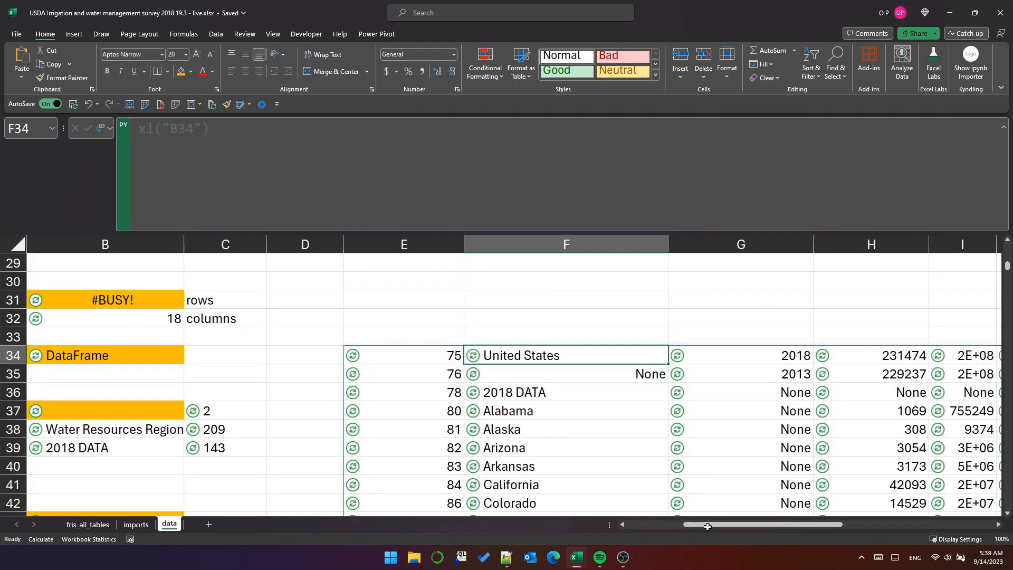
Scroll down to view the cleaned census rows spilled at E34.
{"action": "scroll", "scroll_direction": "down", "scroll_amount": 3}
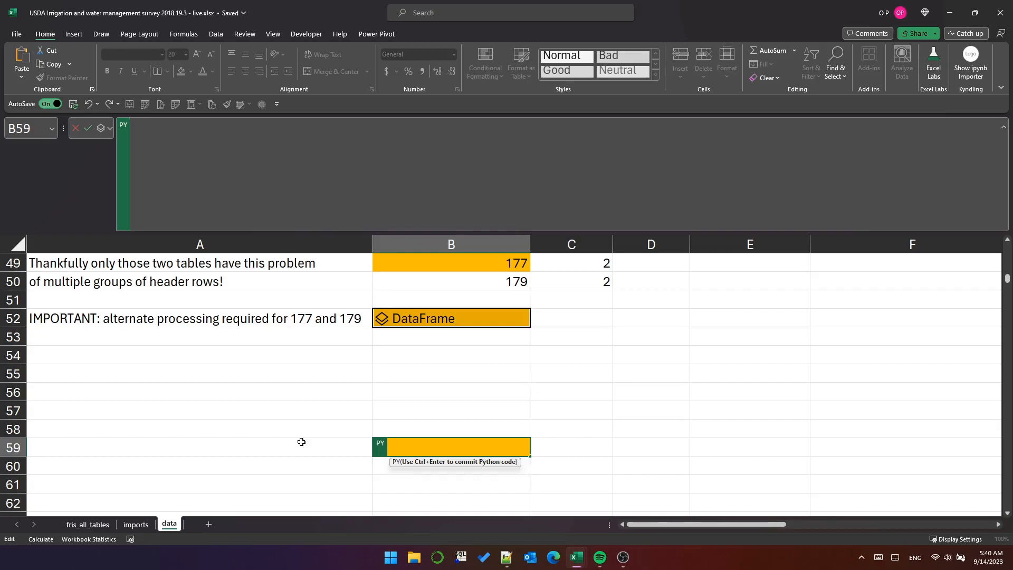
In B59, select df_raw rows whose column 2 is '2018 DATA' or 'Water Resources Regions'.
{"action": "type", "text": "(df_raw.l"}
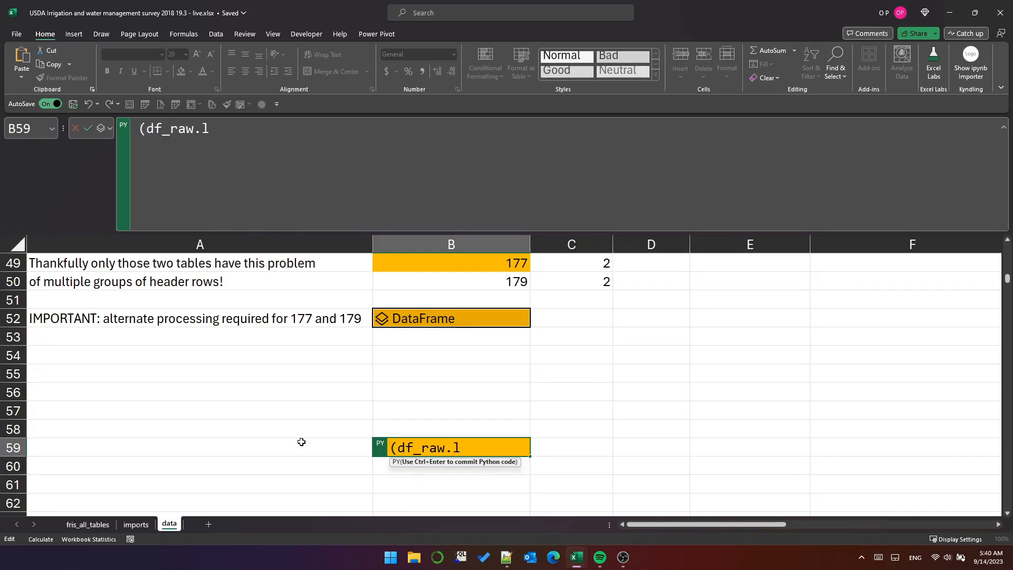
{"action": "type", "text": "oc[df_"}
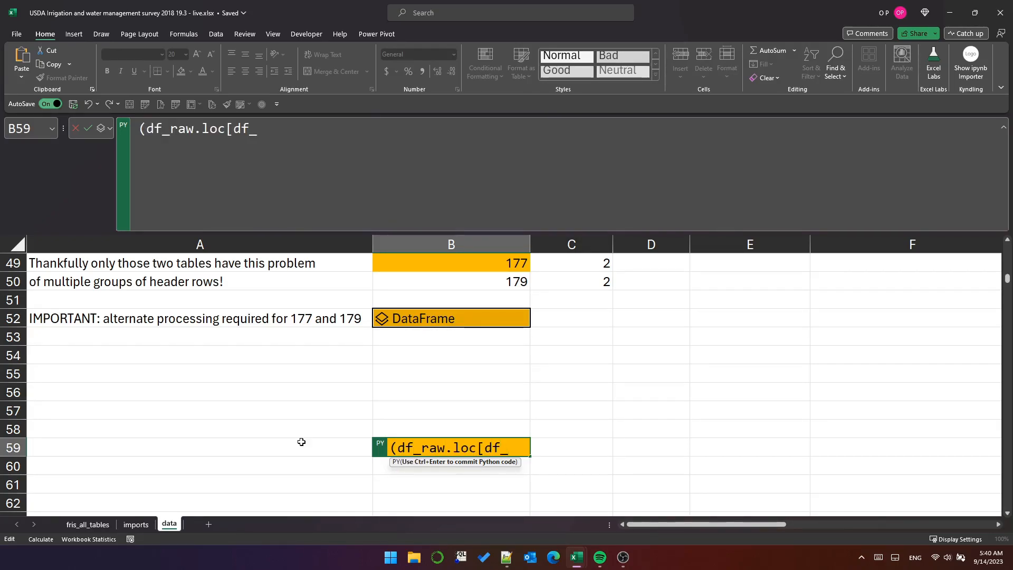
{"action": "type", "text": "raw[2]"}
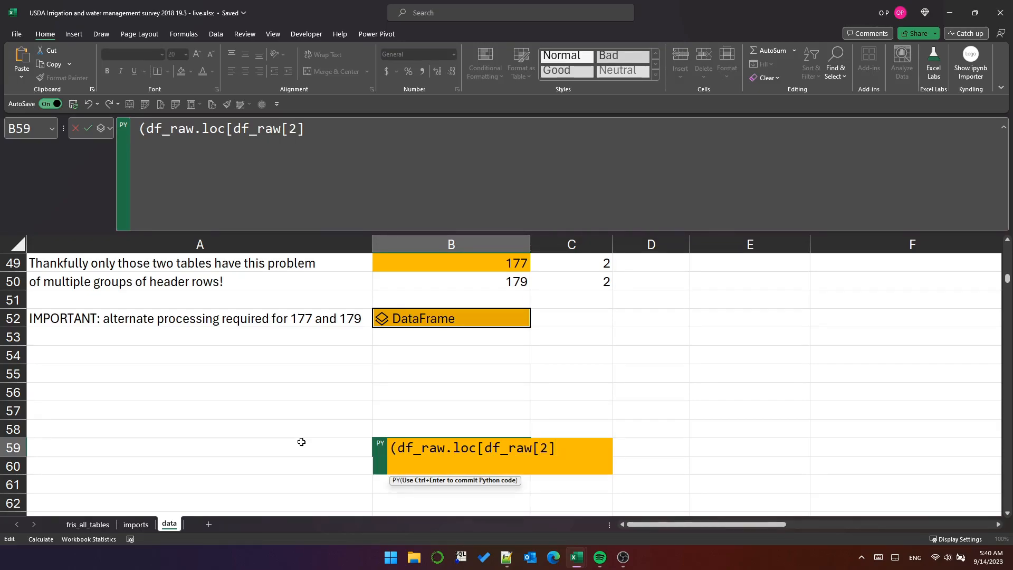
{"action": "type", "text": ".isin"}
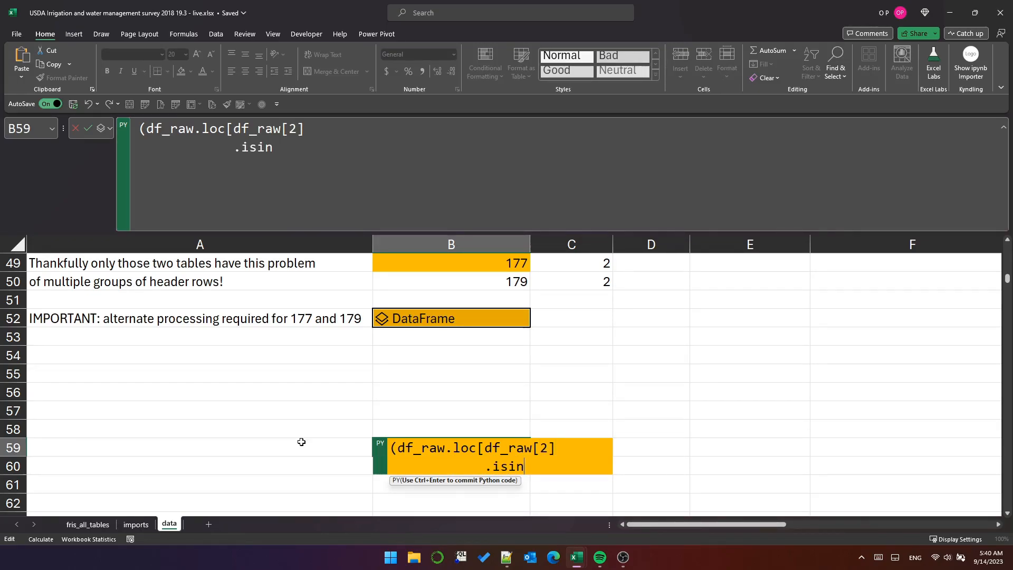
{"action": "type", "text": "(['2018 DATA"}
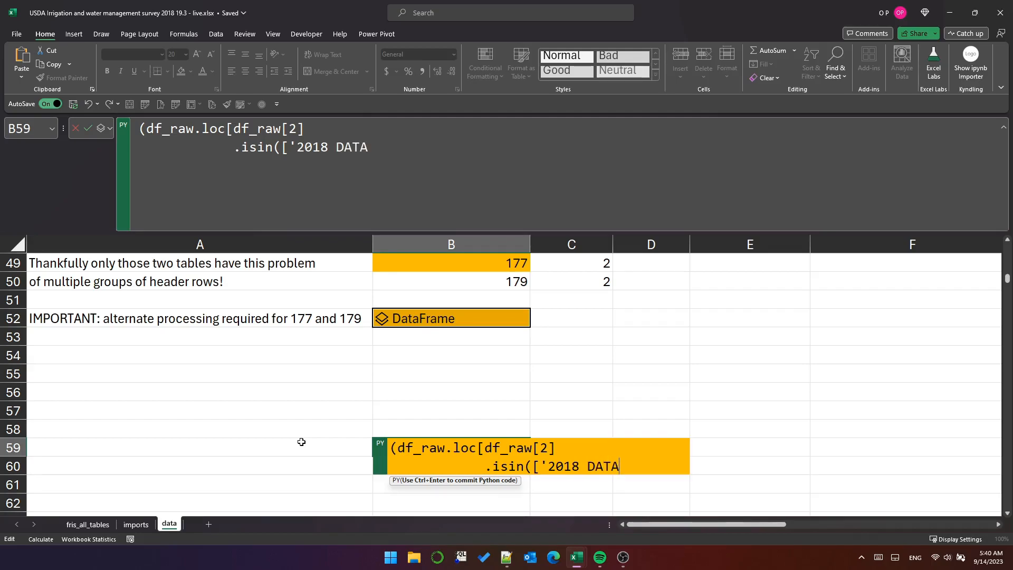
{"action": "type", "text": "', 'Water Reso"}
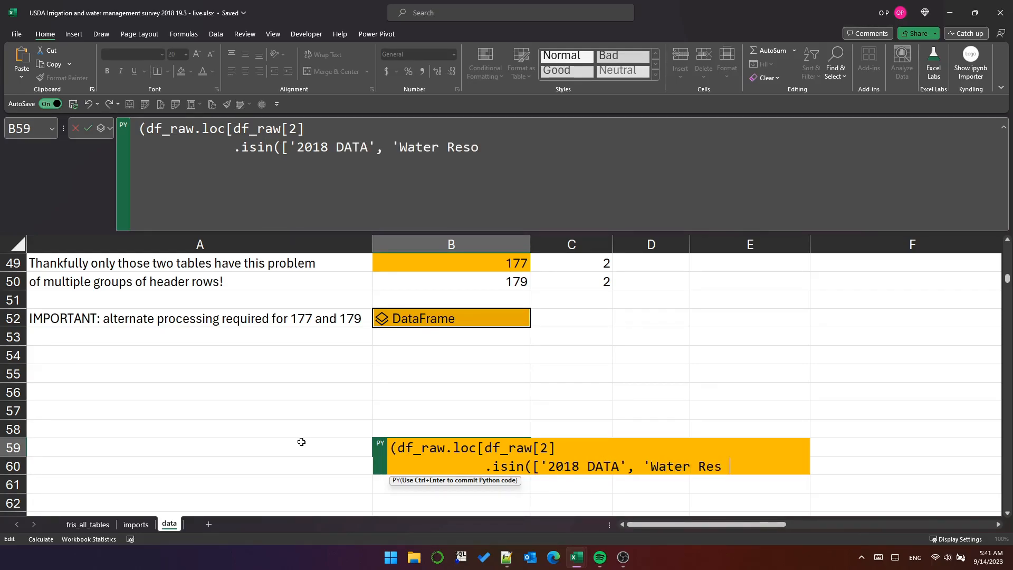
{"action": "type", "text": "ources Regions'])"}
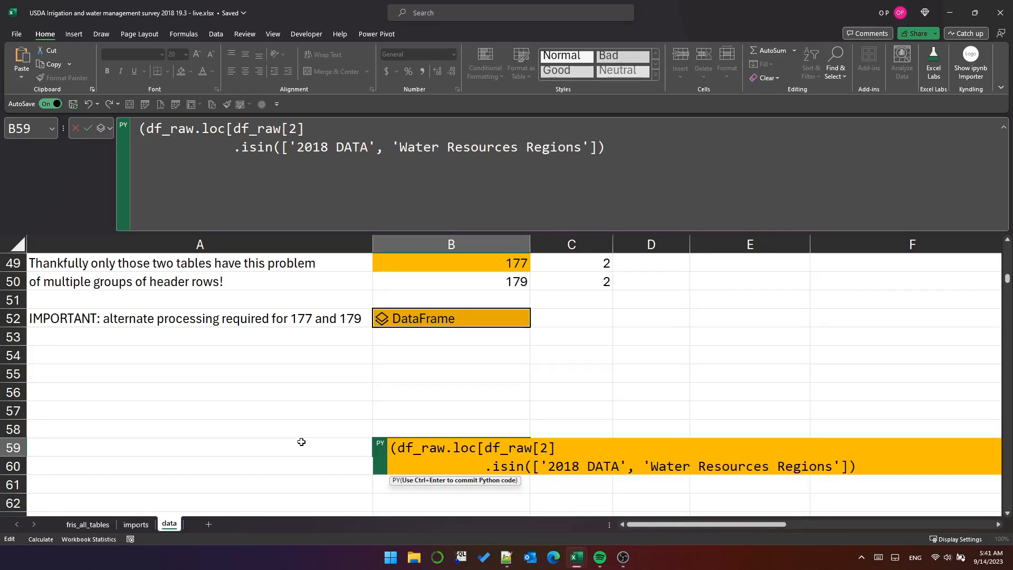
Keep columns from index 3 onward, drop fully blank rows, and return the shape.
{"action": "type", "text": ".iloc"}
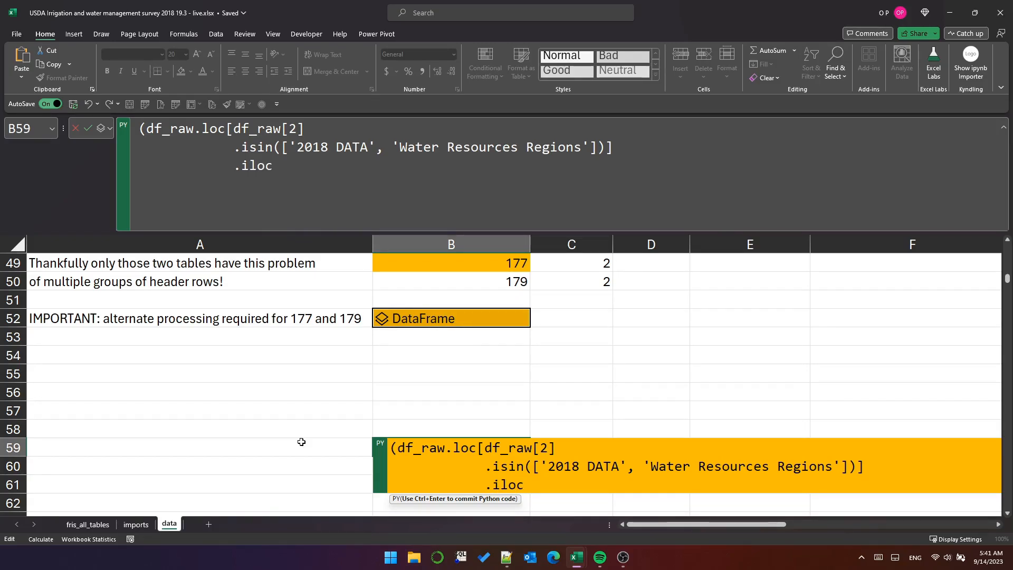
{"action": "type", "text": "[:, 3"}
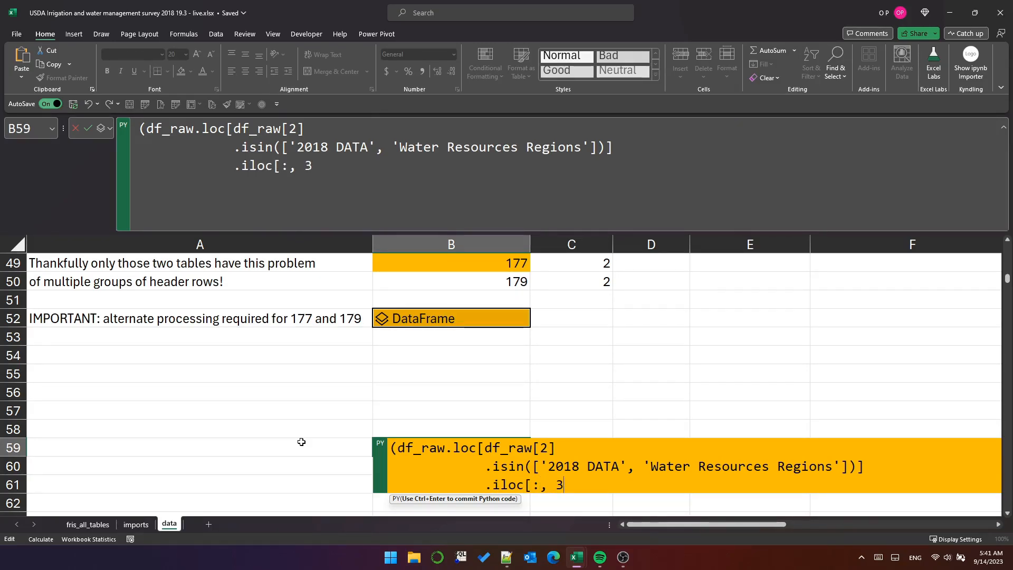
{"action": "type", "text": ":"}
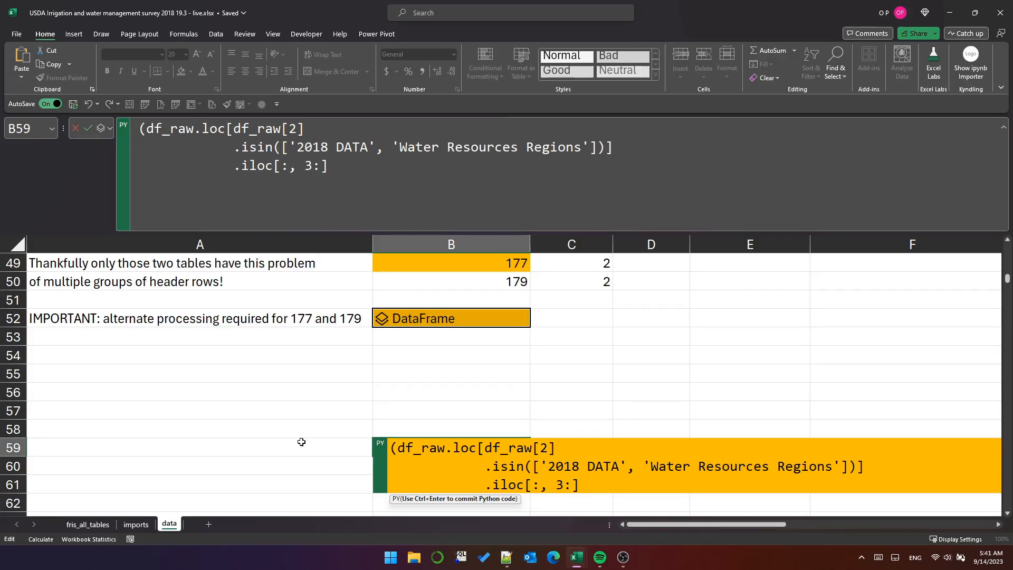
{"action": "type", "text": ".dropna("}
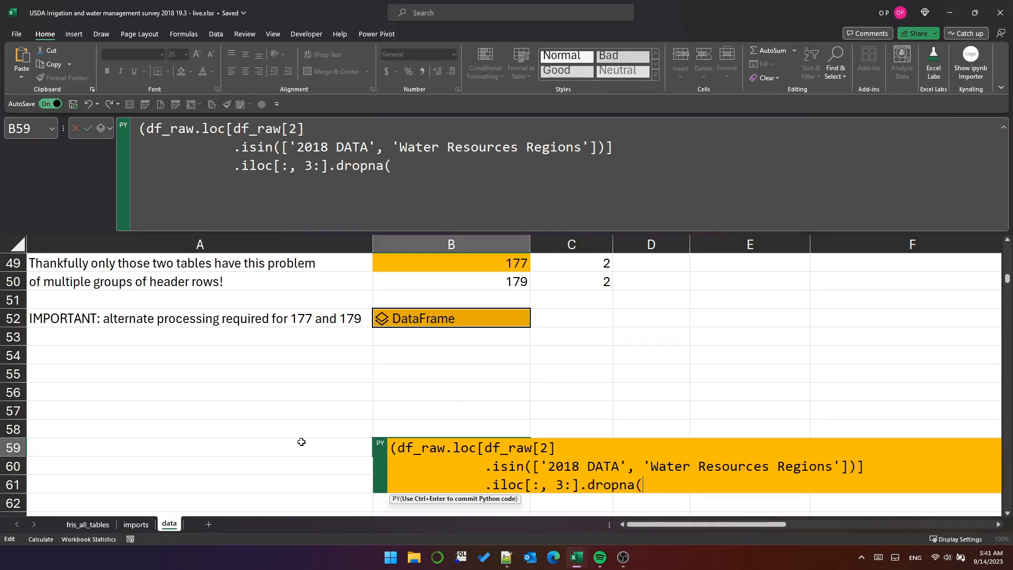
{"action": "type", "text": "how='all').shape)"}
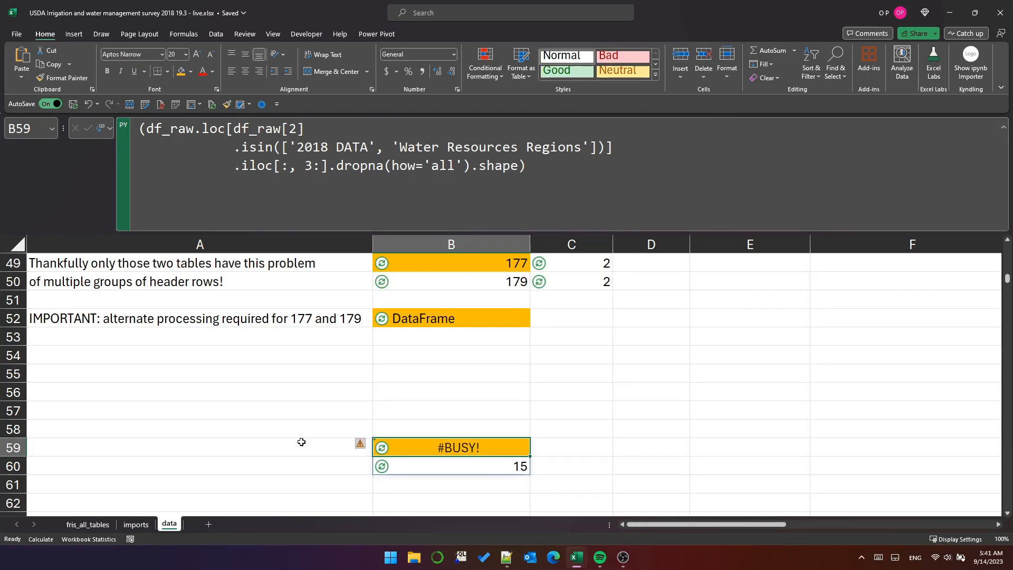
{"action": "type", "text": "All"}
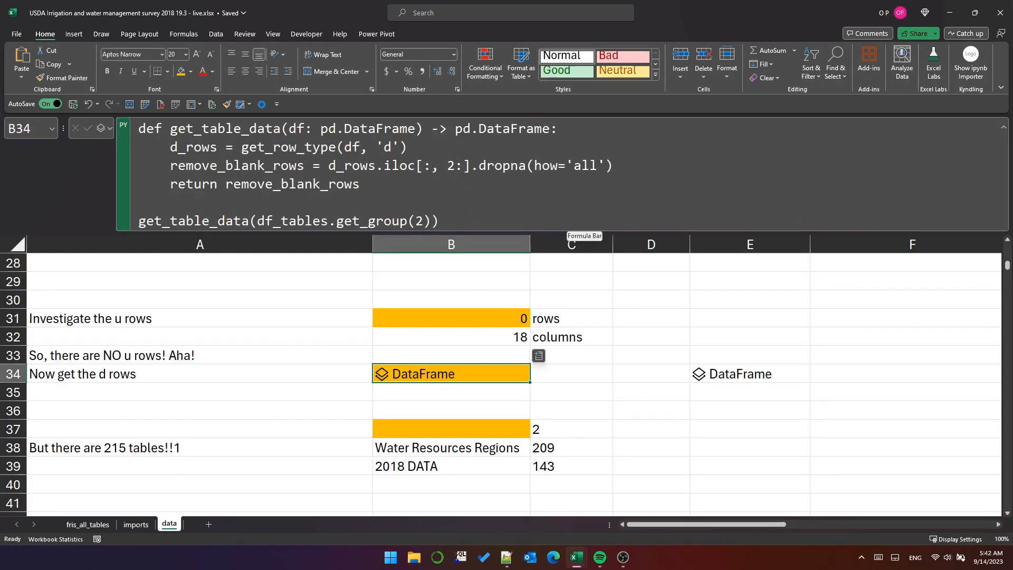
Add a remove_subheaders line in B34 excluding '2018 DATA' and 'Water Resources Regions' rows.
{"action": "left_click", "coordinate": [639, 166]}
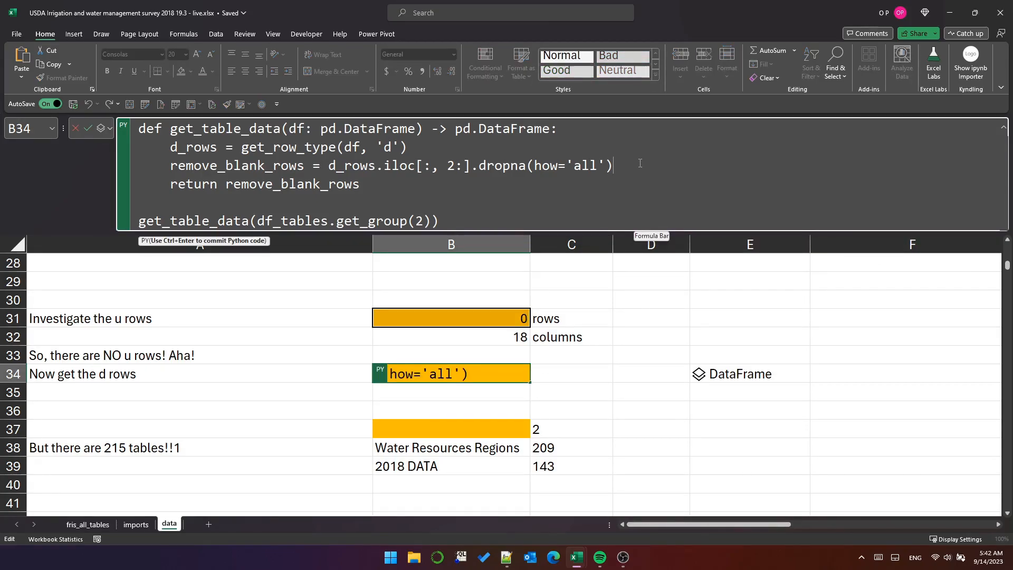
{"action": "type", "text": "remove_subheaders = remove_blank_rows[remove_blank_rows"}
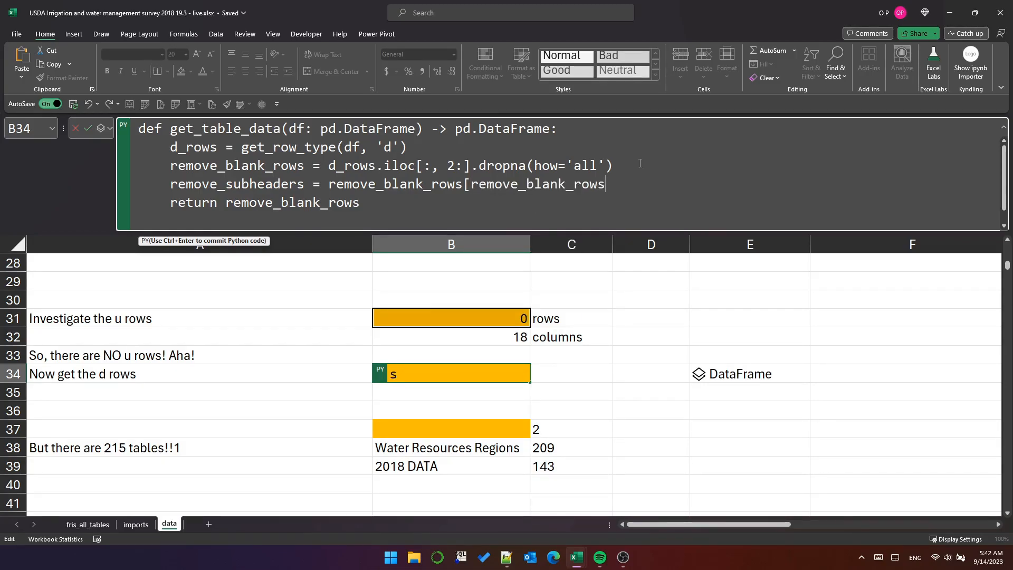
{"action": "type", "text": "[2].isin(['2018 DATA', 'Water Resources Regions'])]"}
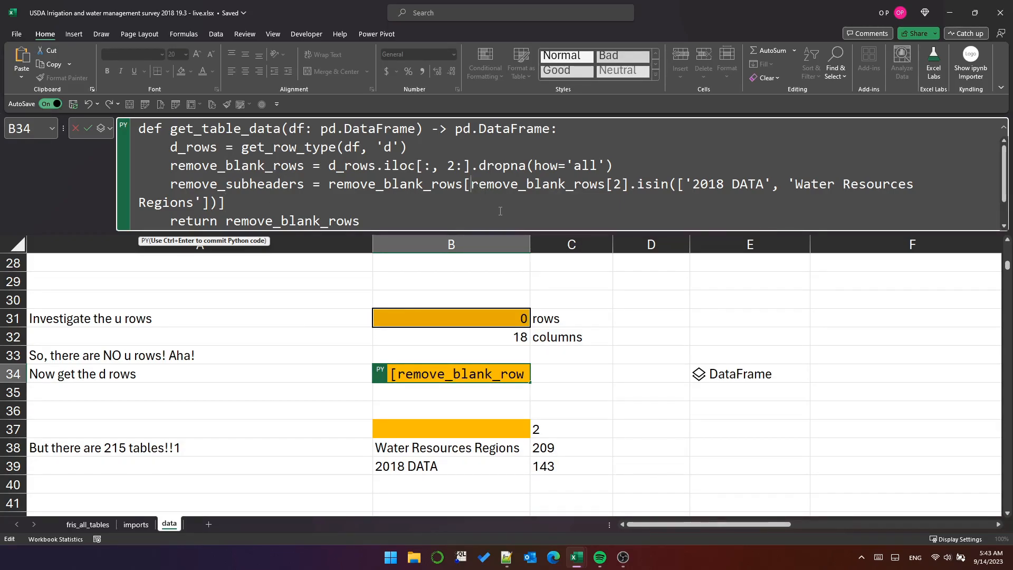
{"action": "type", "text": "~"}
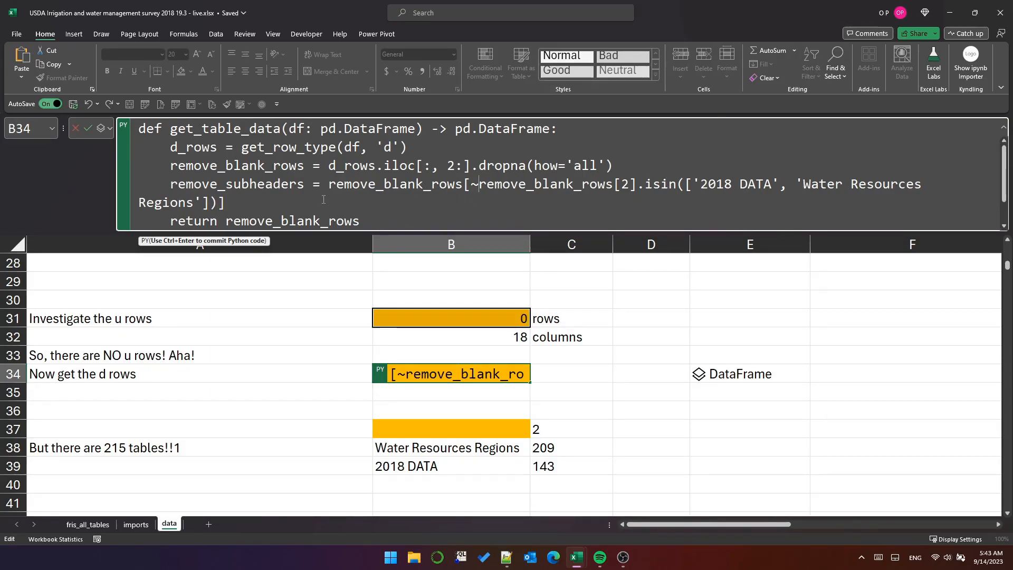
{"action": "type", "text": "remove_s"}
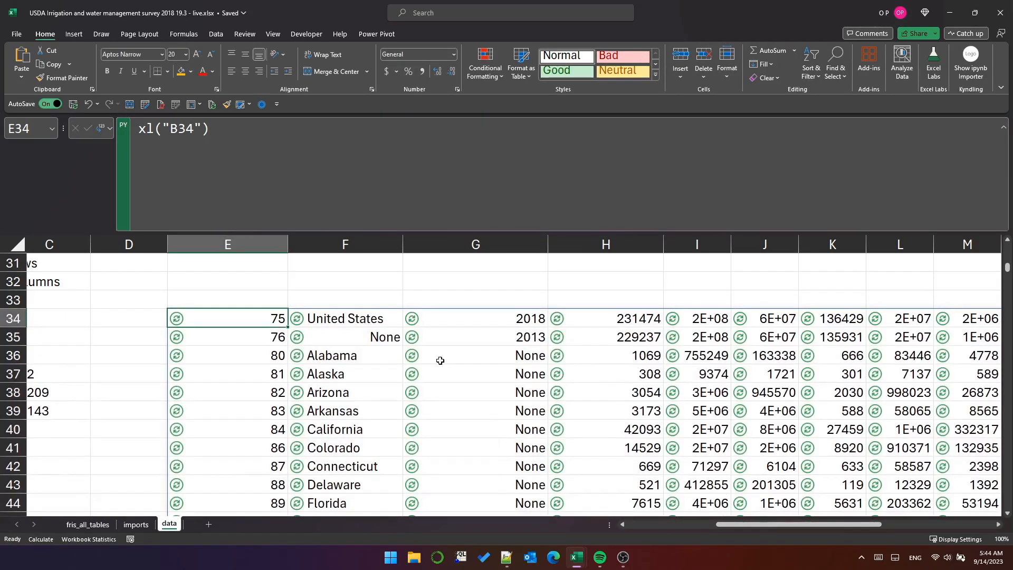
Scroll the E34 spill from United States down to Region 20 Hawaii at row 105.
{"action": "scroll", "scroll_direction": "down", "scroll_amount": 3}
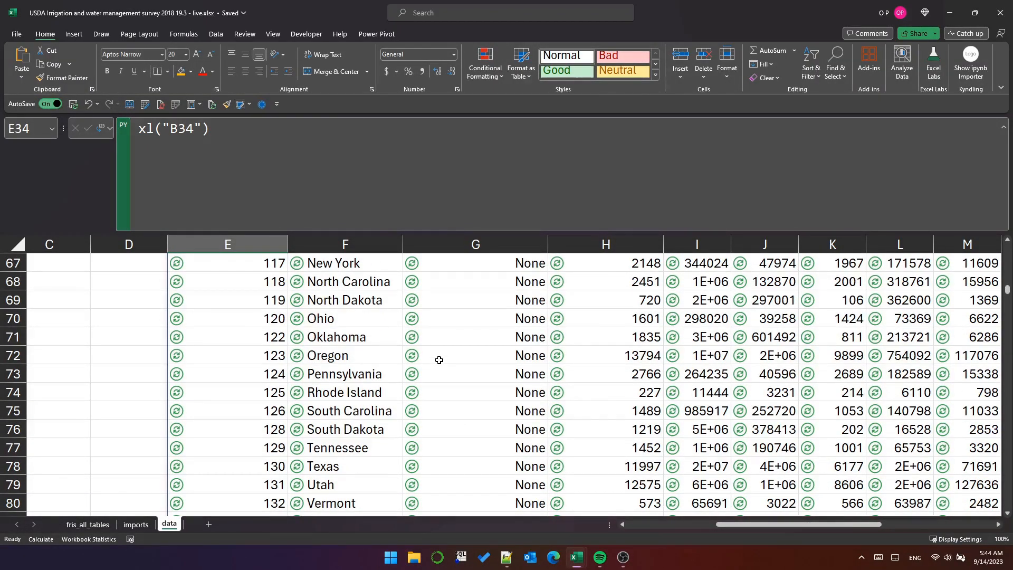
{"action": "scroll", "scroll_direction": "down", "scroll_amount": 3}
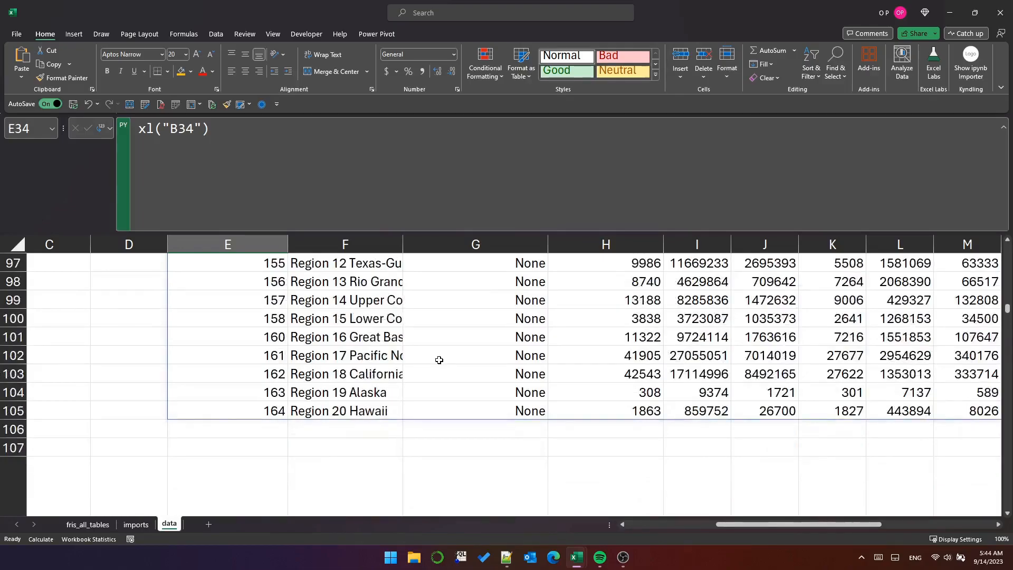
{"action": "scroll", "scroll_direction": "up", "scroll_amount": 3}
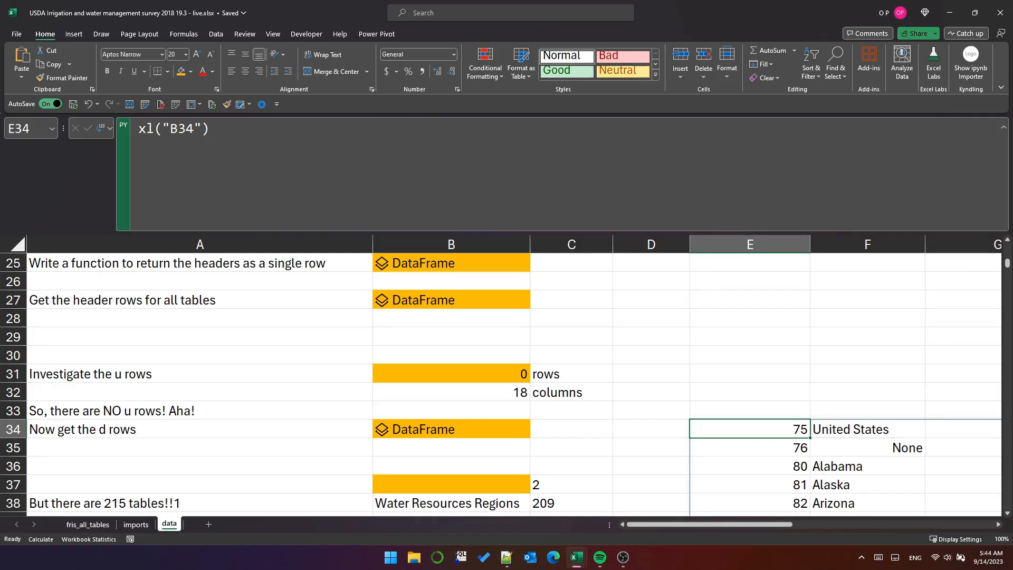
{"action": "mouse_move", "coordinate": [755, 429]}
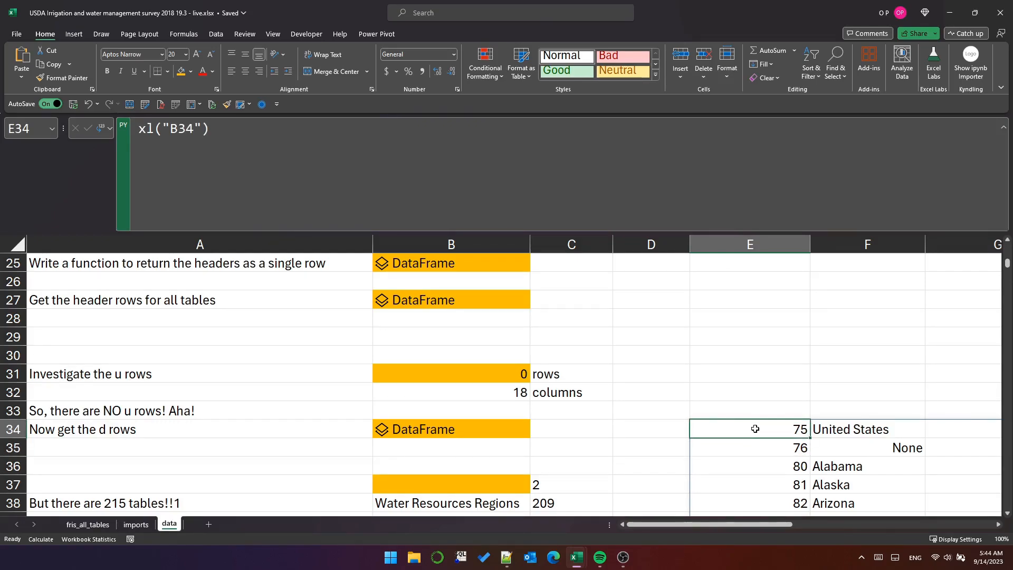
Delete the xl("B34") formula from E34, leaving the DataFrame in B34.
{"action": "key", "text": "Delete"}
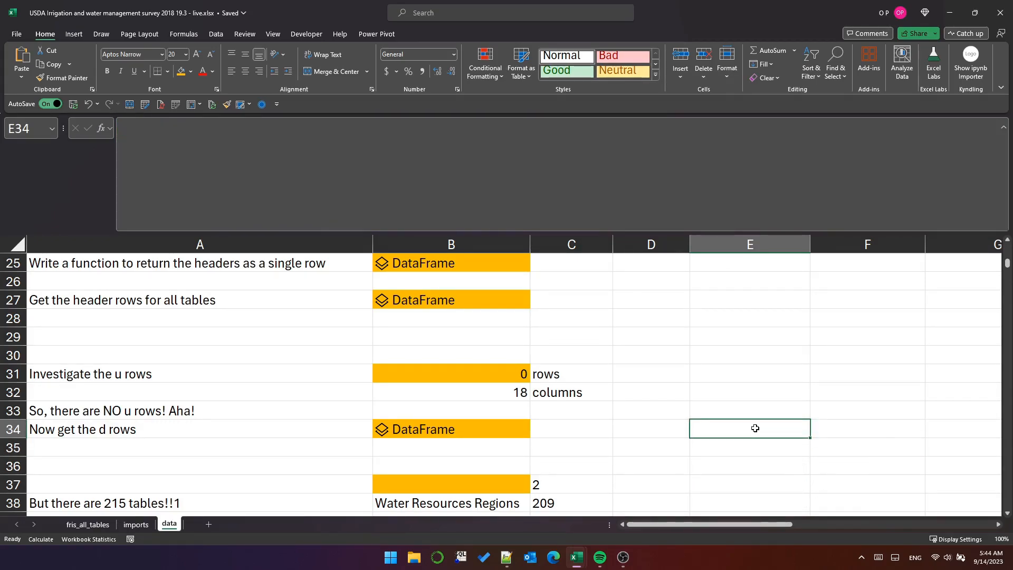